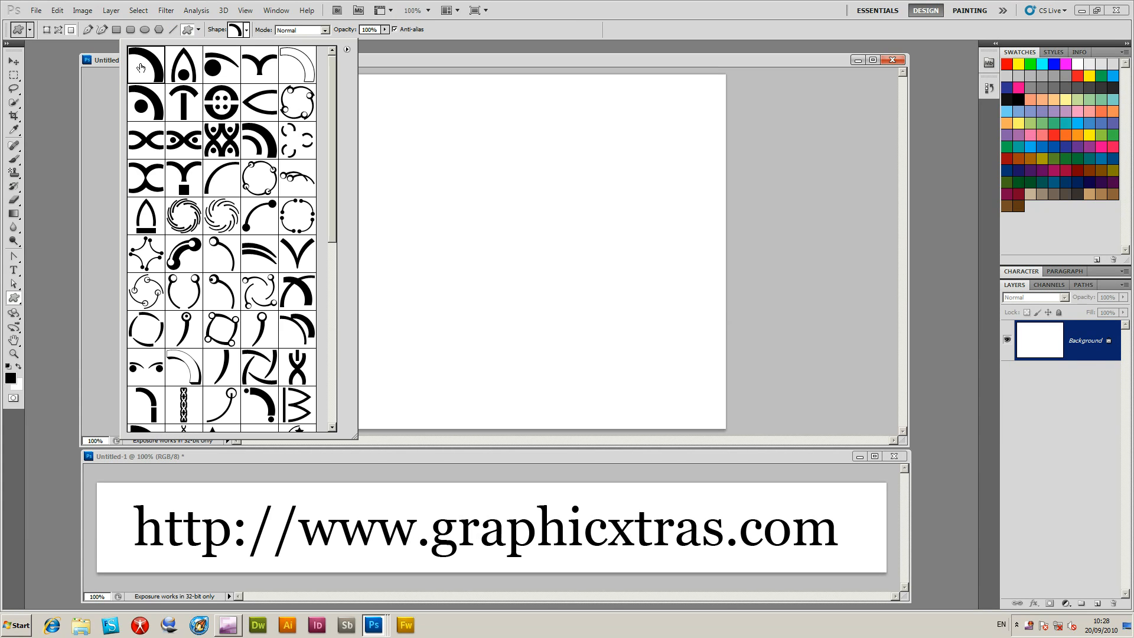
Draw the thick quarter-arc custom shape, then undo it from the Edit menu.
left_click(297, 64)
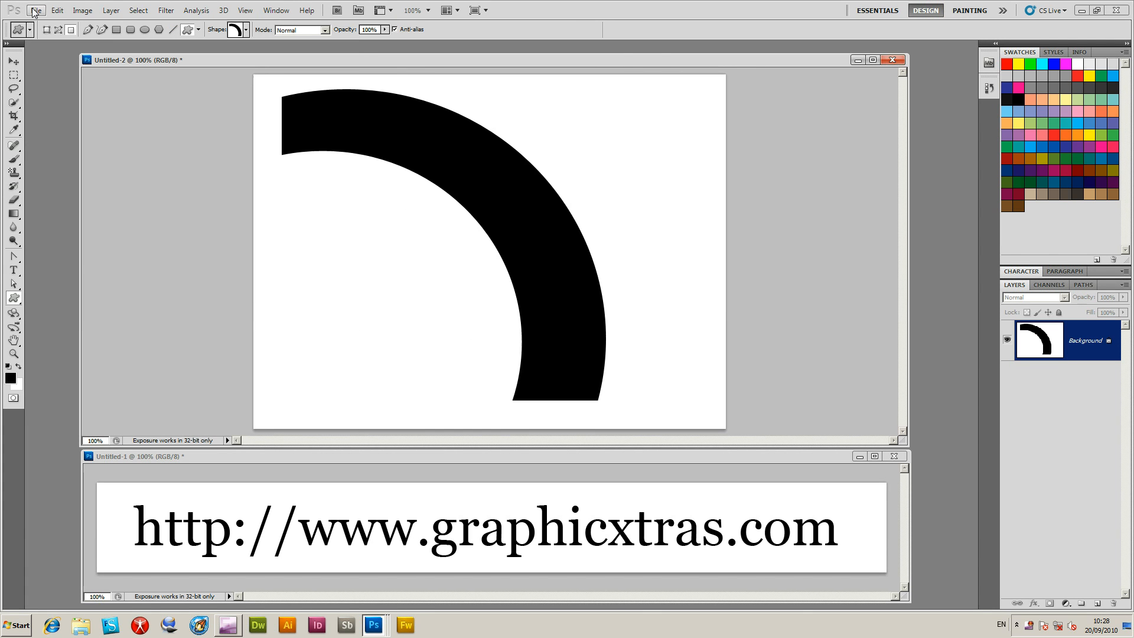
left_click(57, 9)
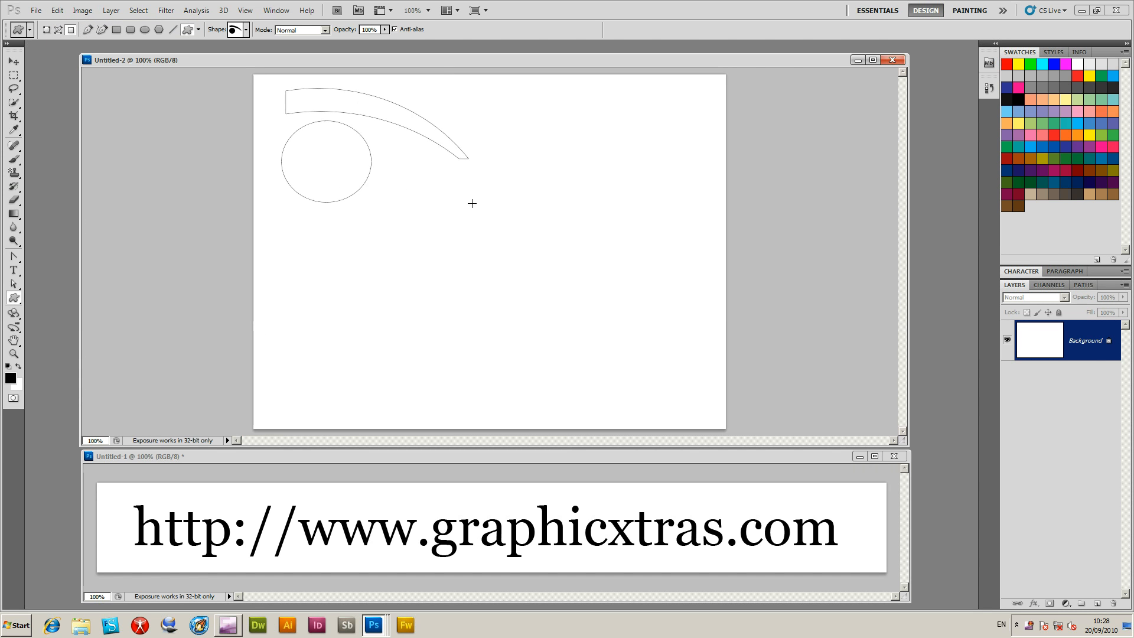
left_click(57, 11)
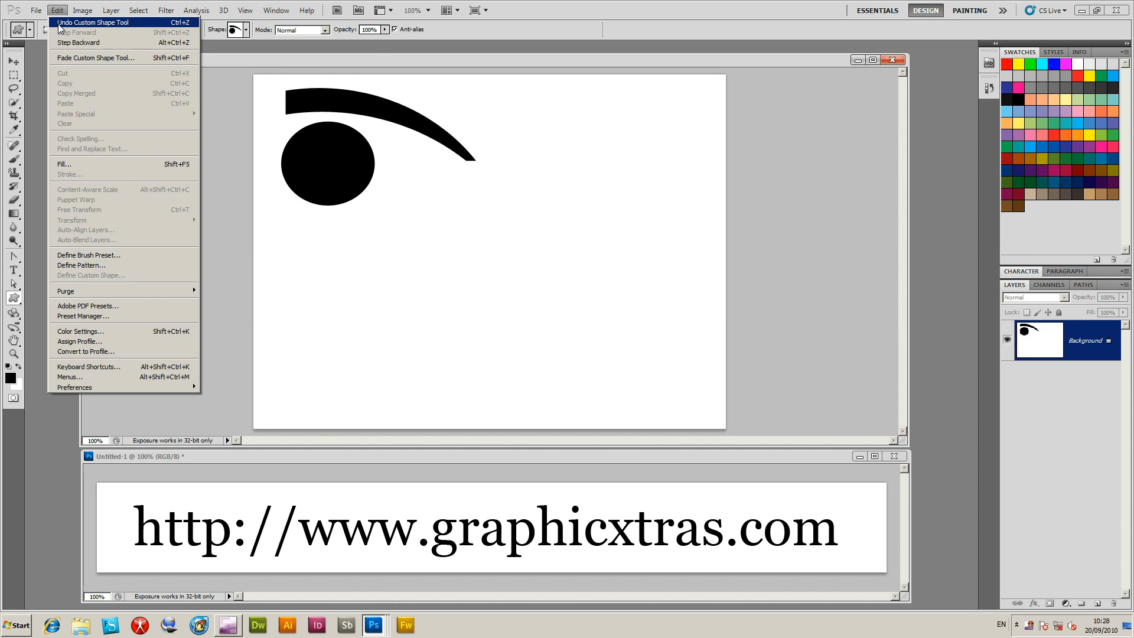
left_click(275, 10)
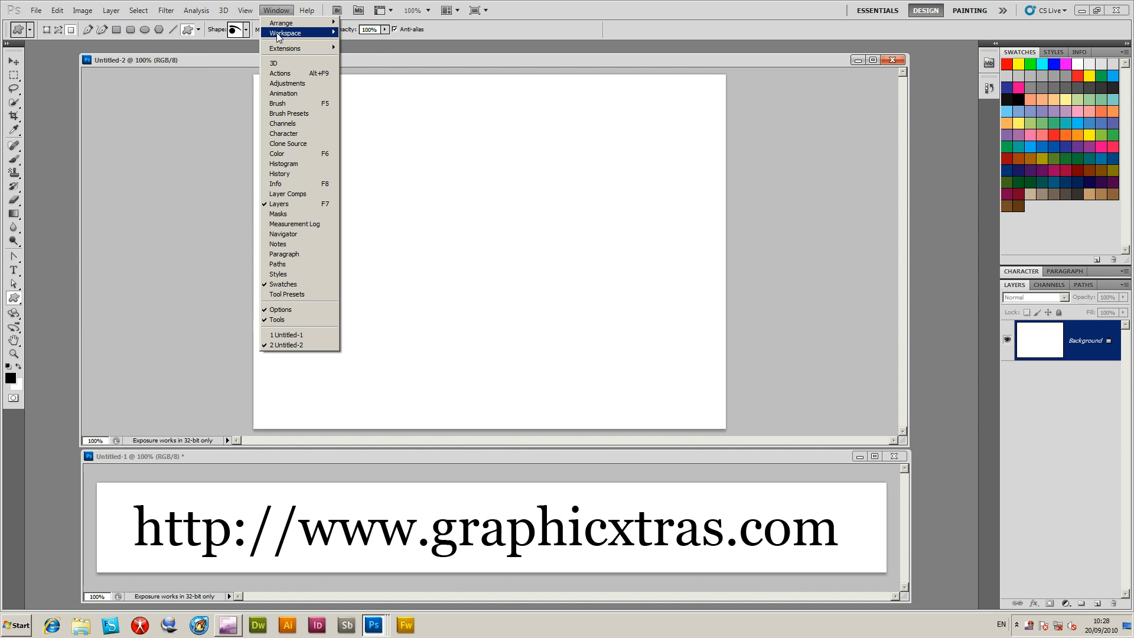
Show the History panel and revert to the Untitled-2 snapshot, leaving the canvas blank.
left_click(278, 173)
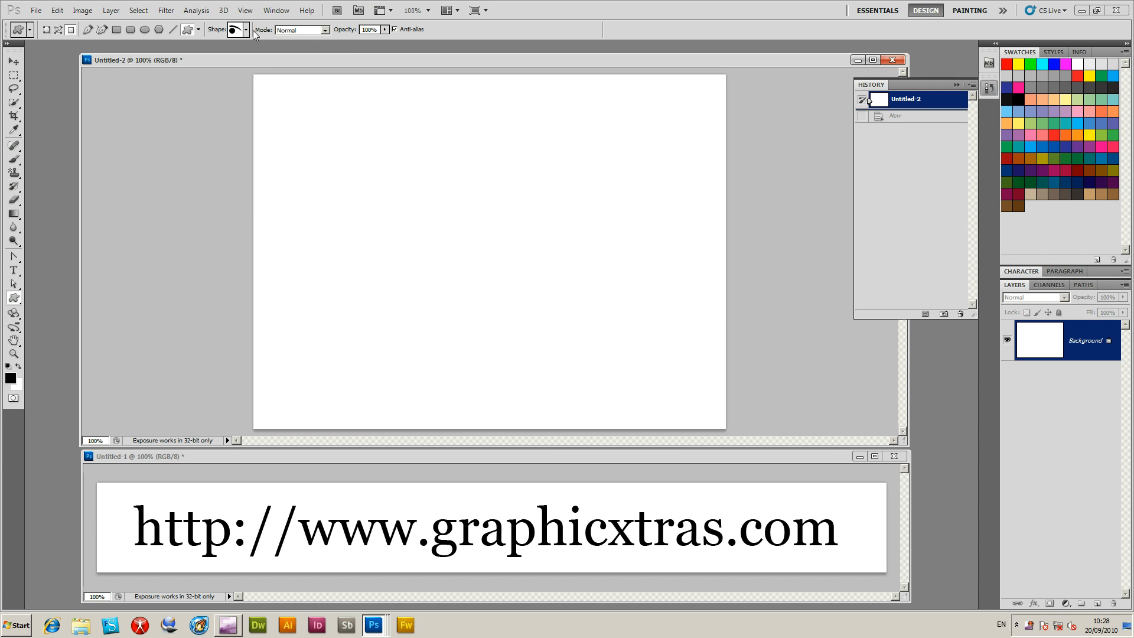
left_click(246, 30)
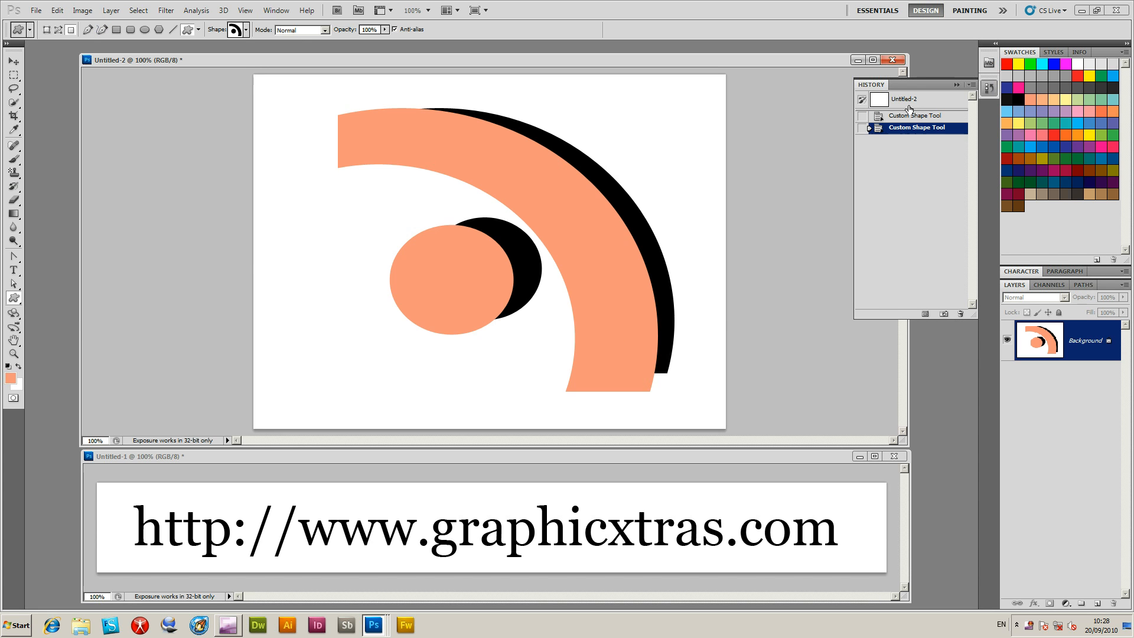
left_click(246, 29)
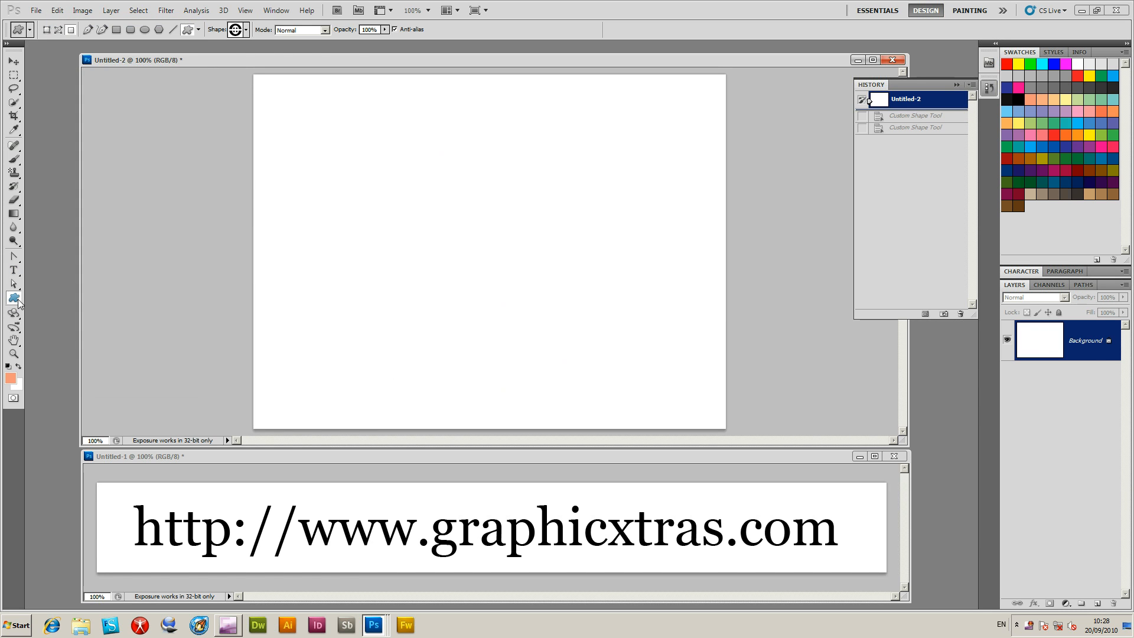
left_click(13, 298)
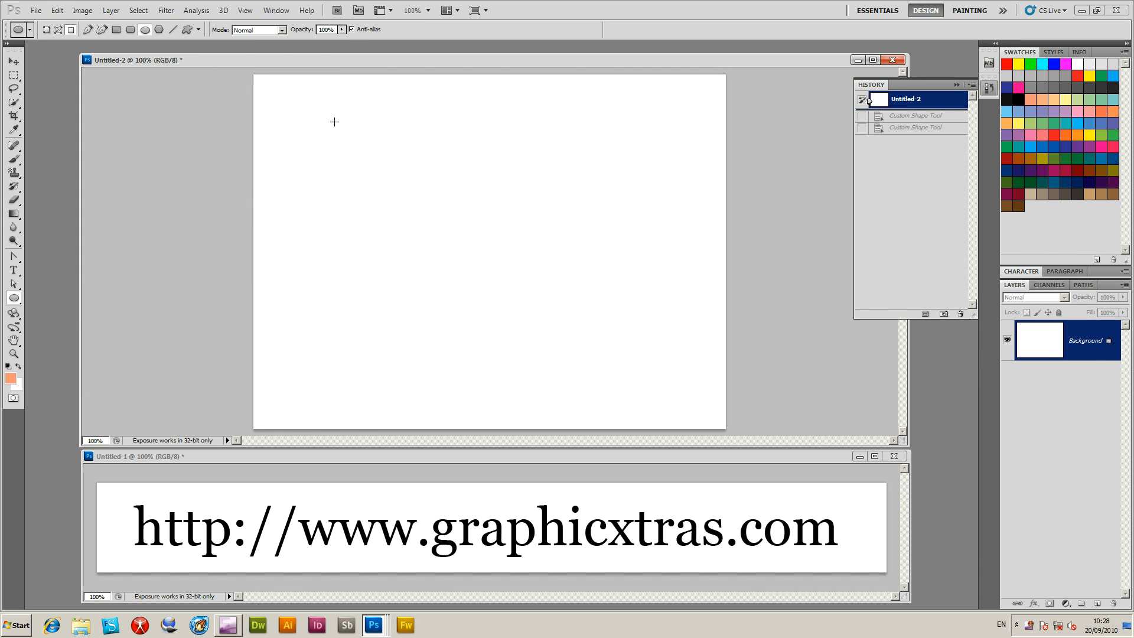
left_click_drag(343, 130, 633, 405)
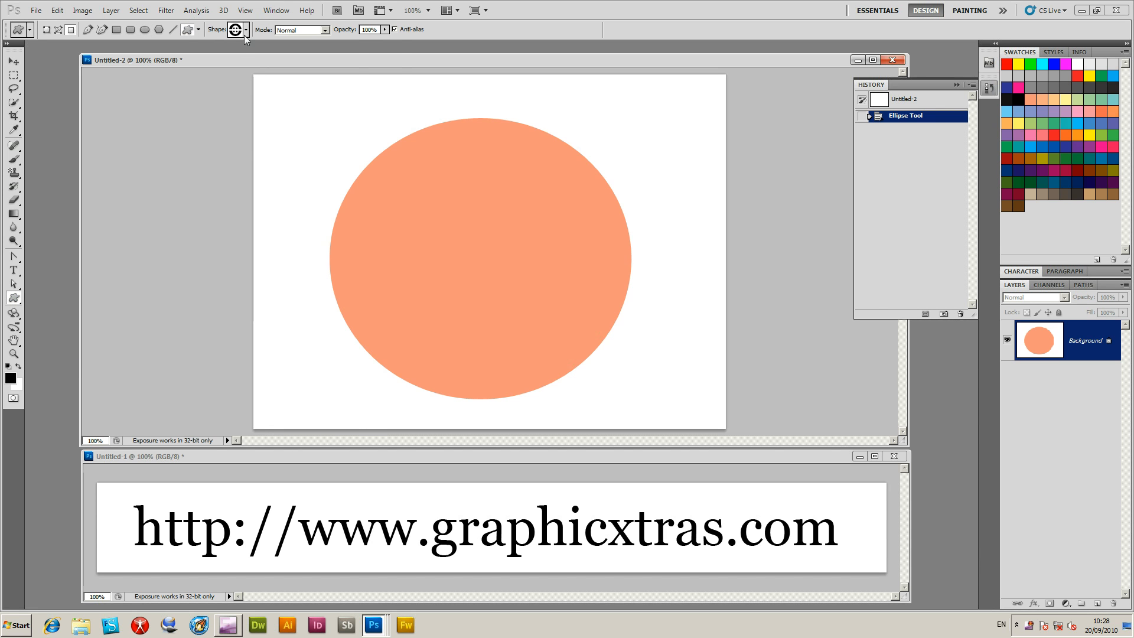
left_click(246, 30)
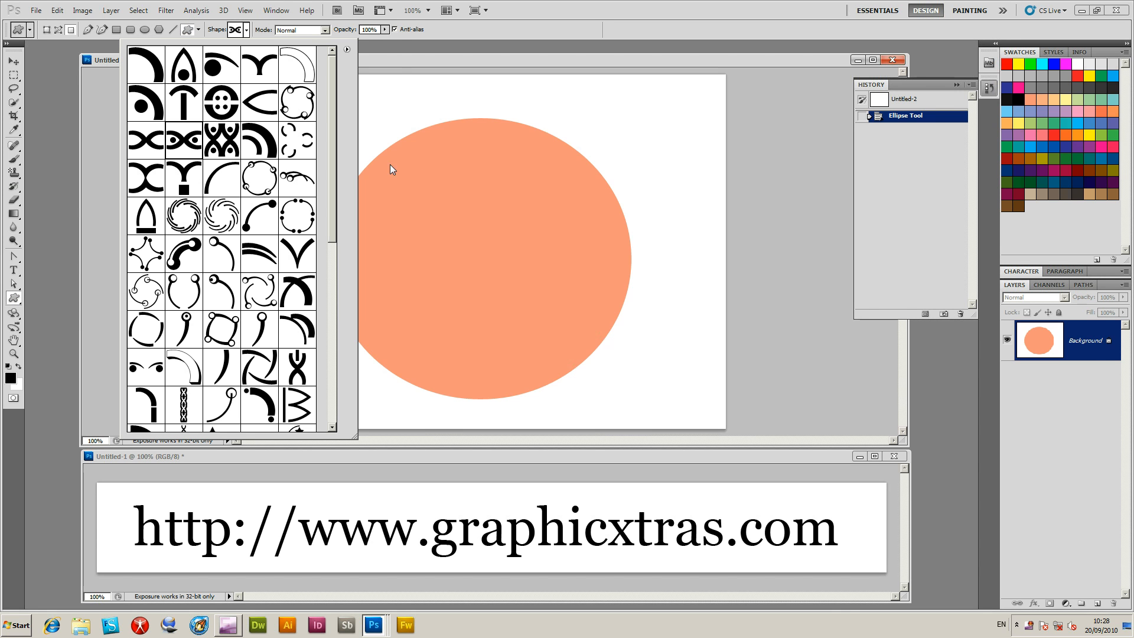
left_click_drag(390, 169, 575, 327)
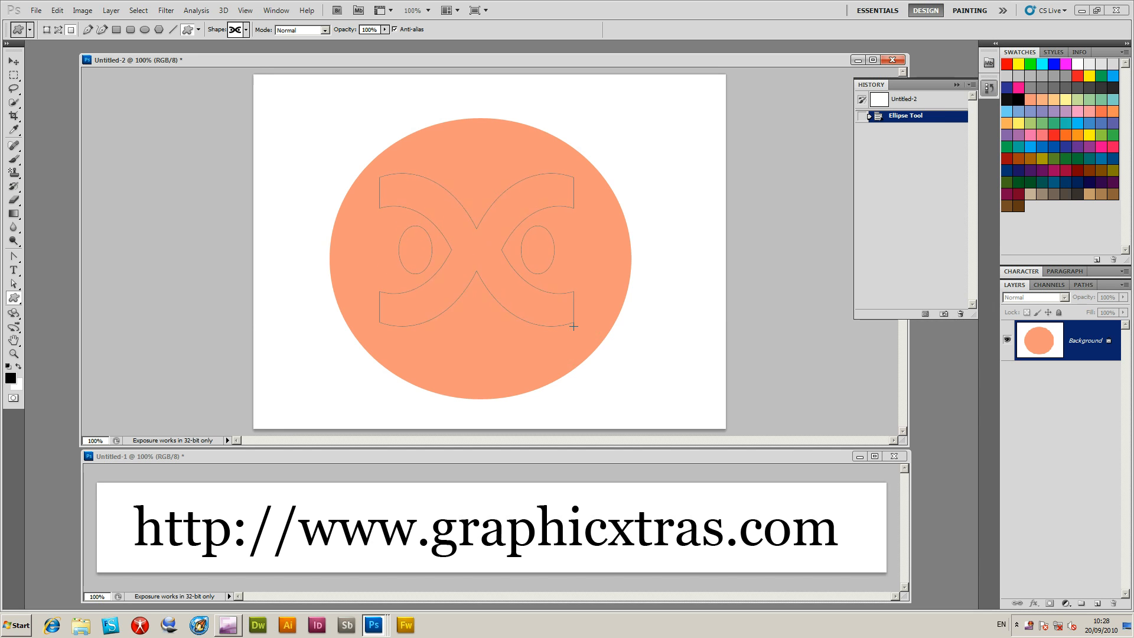
left_click(57, 9)
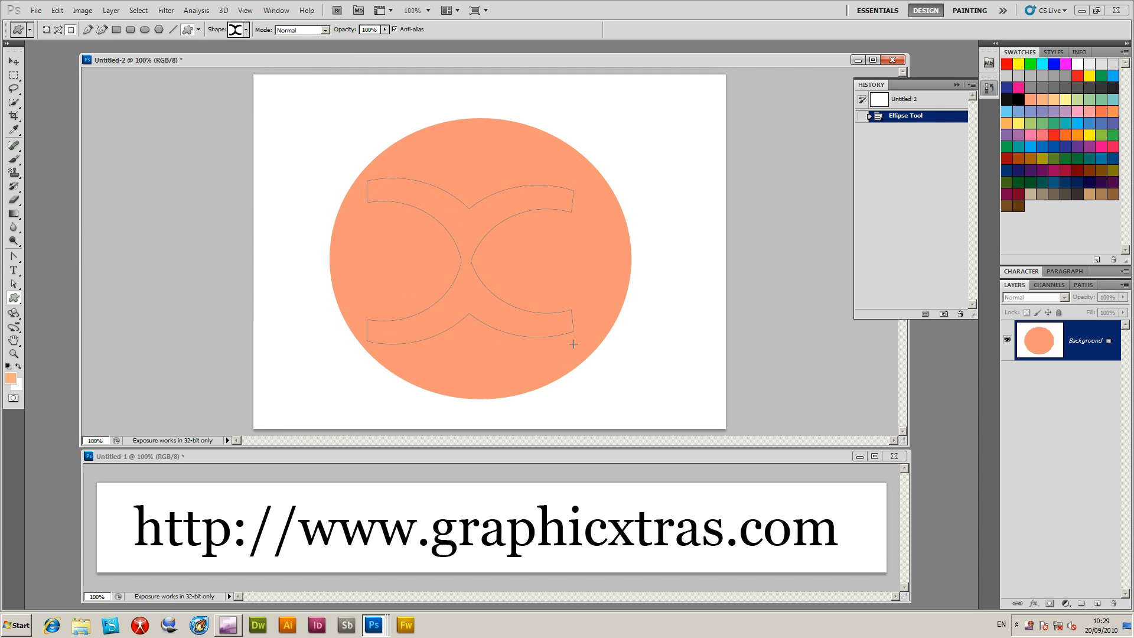
left_click(56, 11)
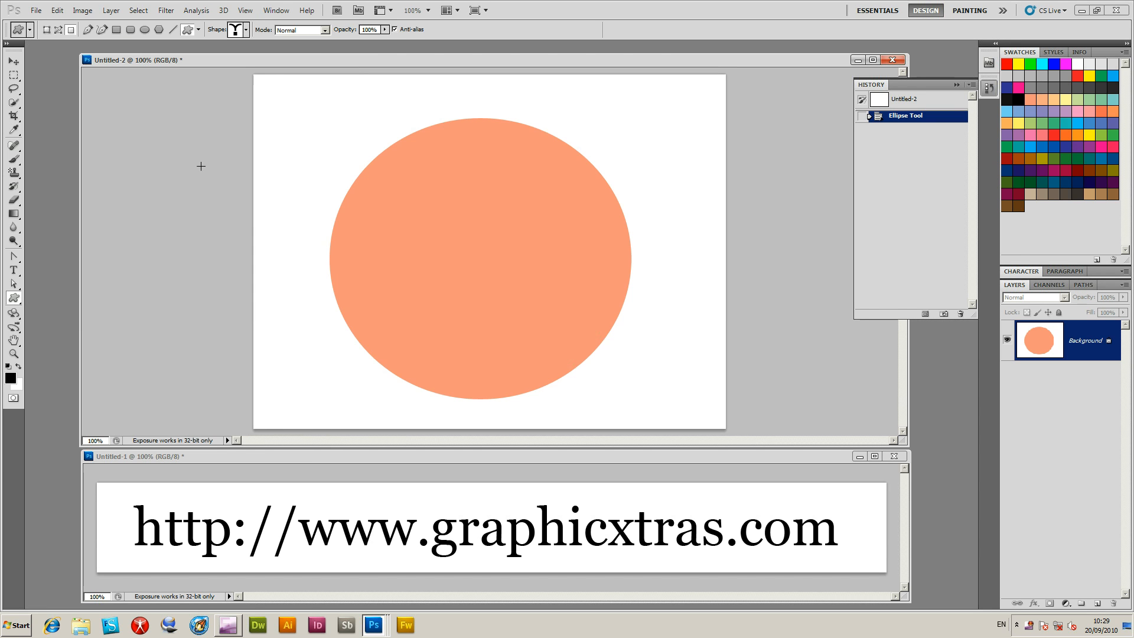
left_click(385, 30)
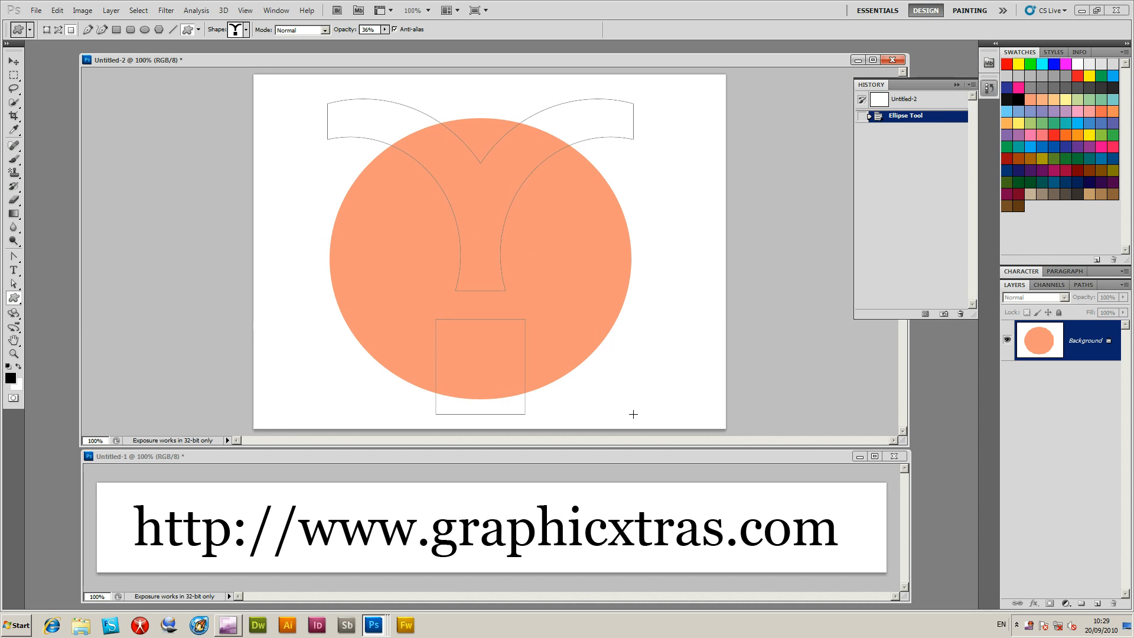
left_click(57, 10)
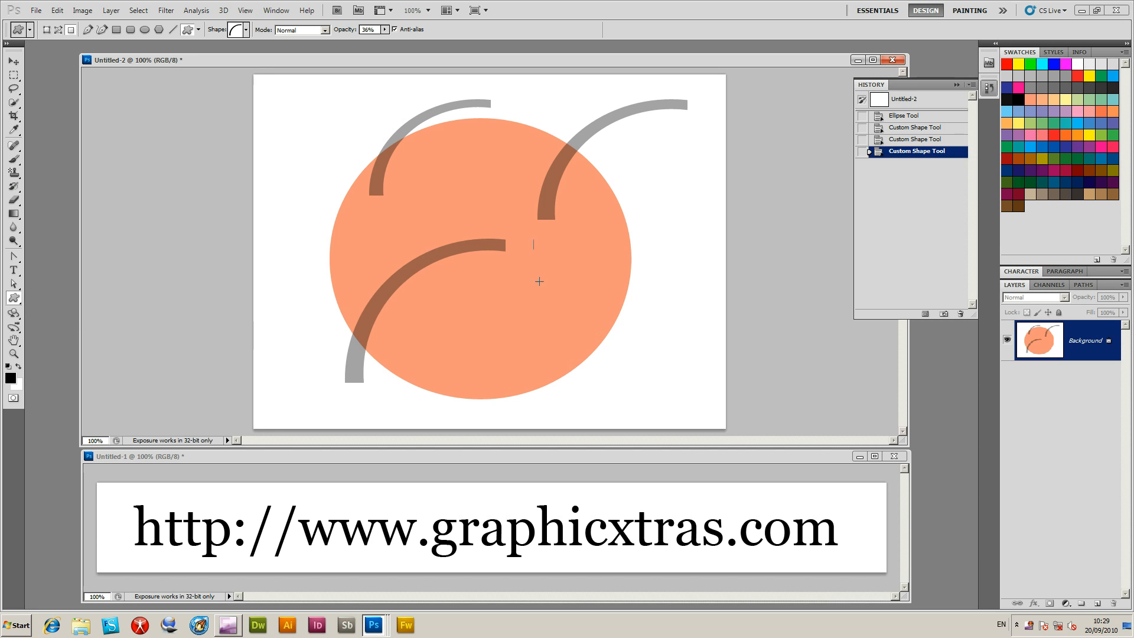
left_click(905, 99)
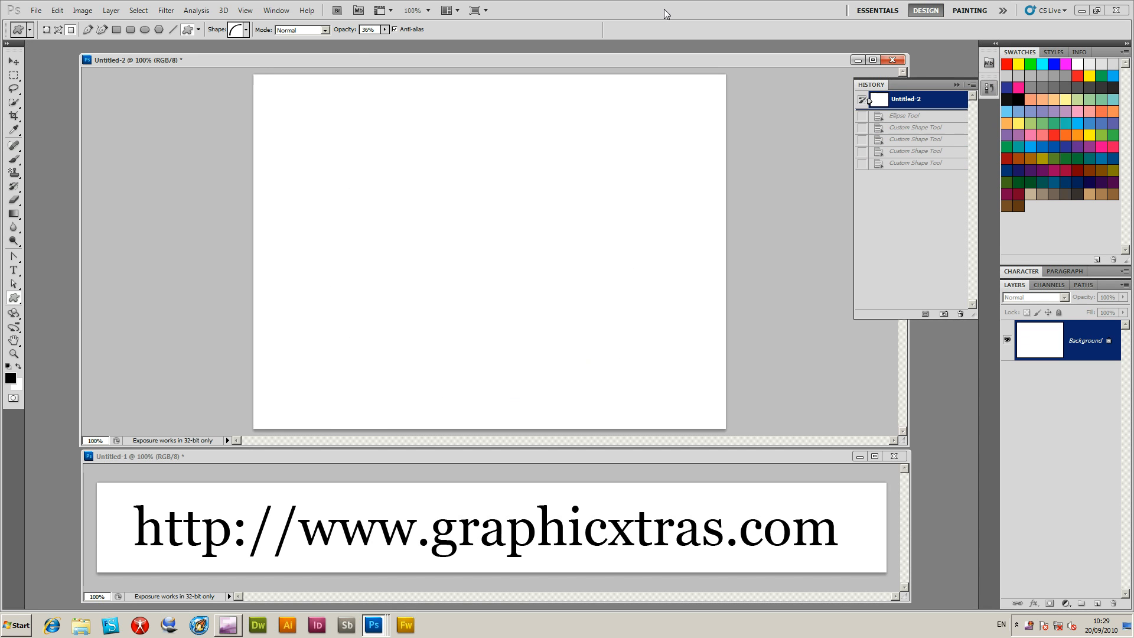
left_click(242, 29)
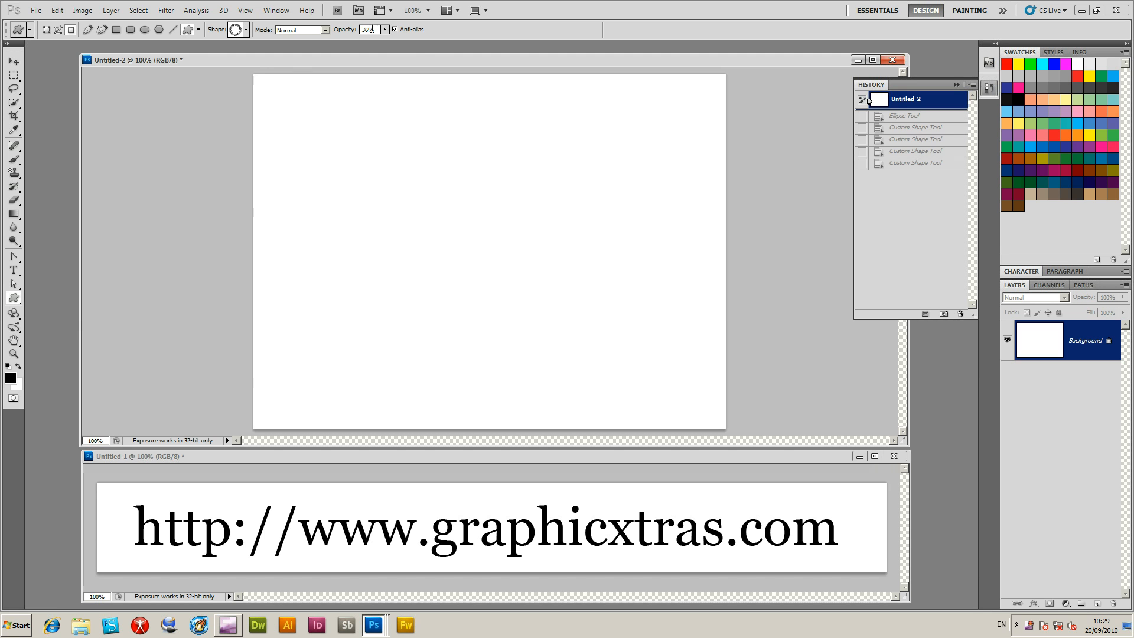
left_click(385, 28)
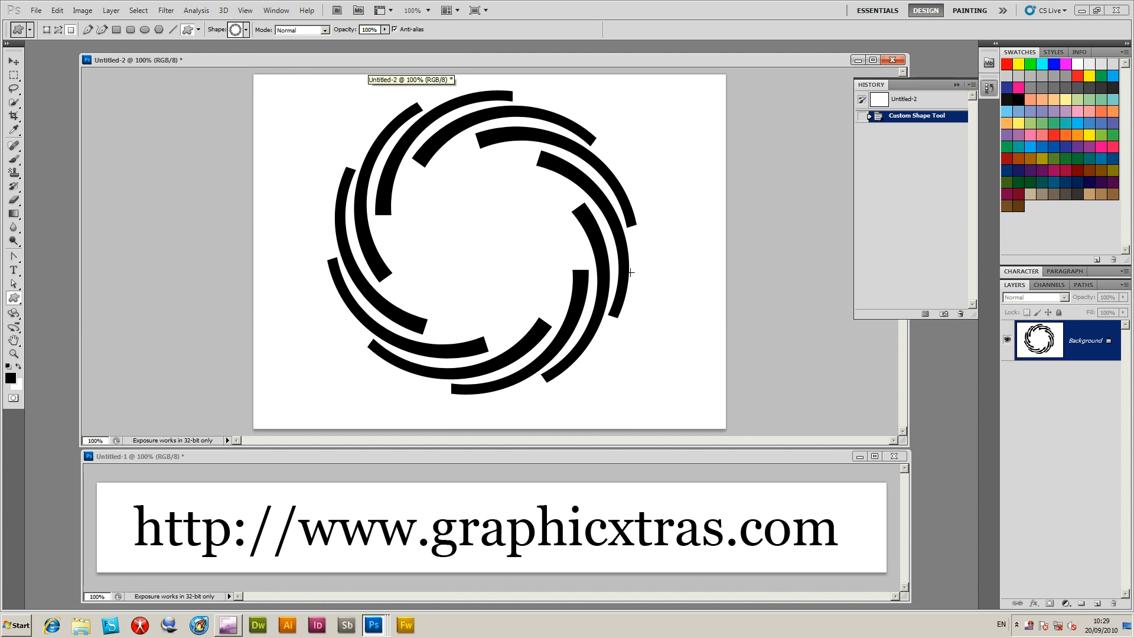
left_click(906, 100)
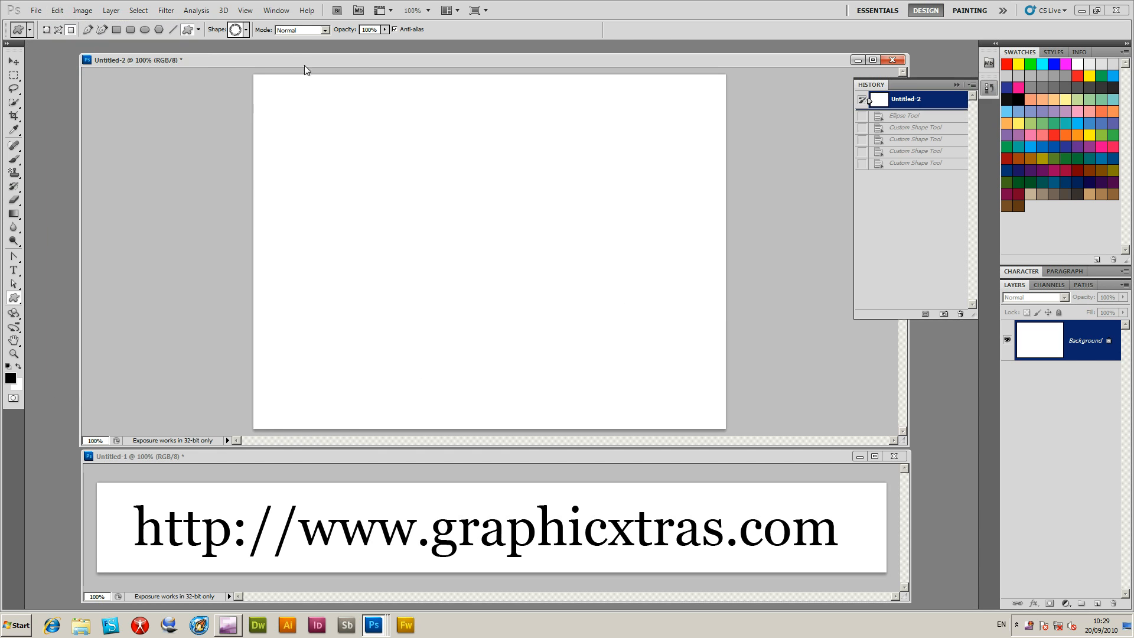
left_click(237, 29)
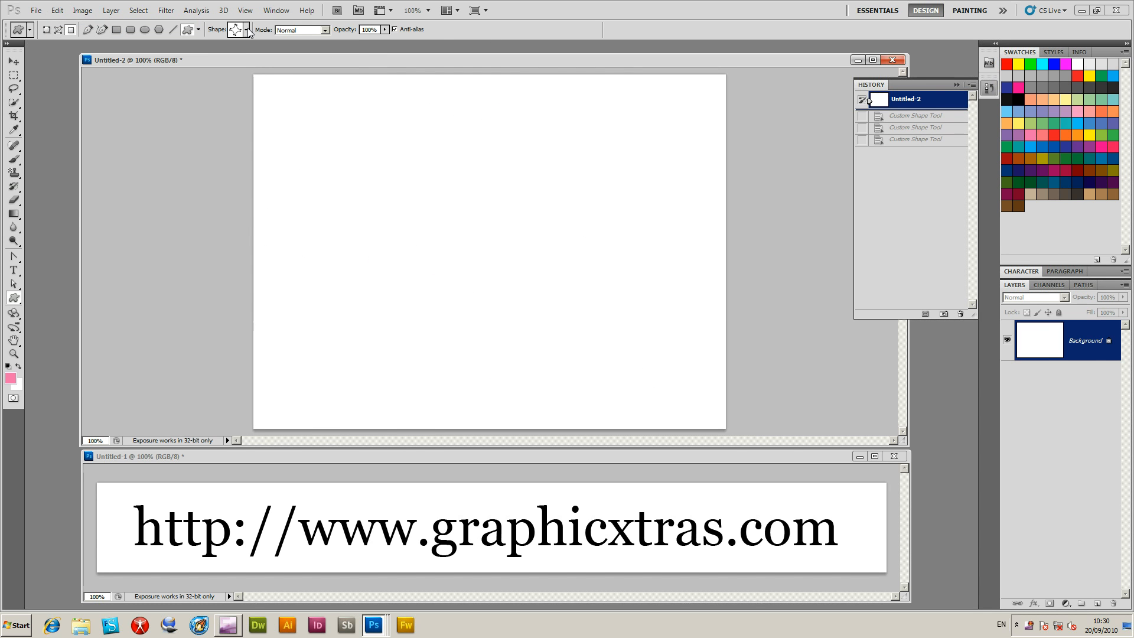
Draw a black dotted ring on the canvas, then revert to the blank History snapshot.
left_click(238, 30)
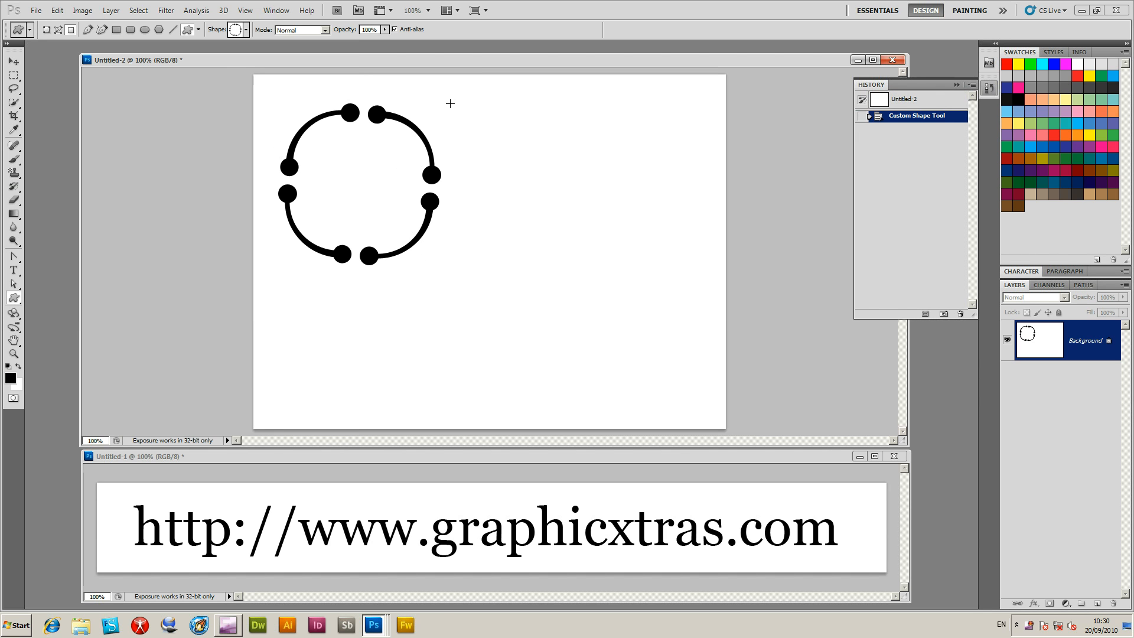
left_click_drag(455, 109, 643, 268)
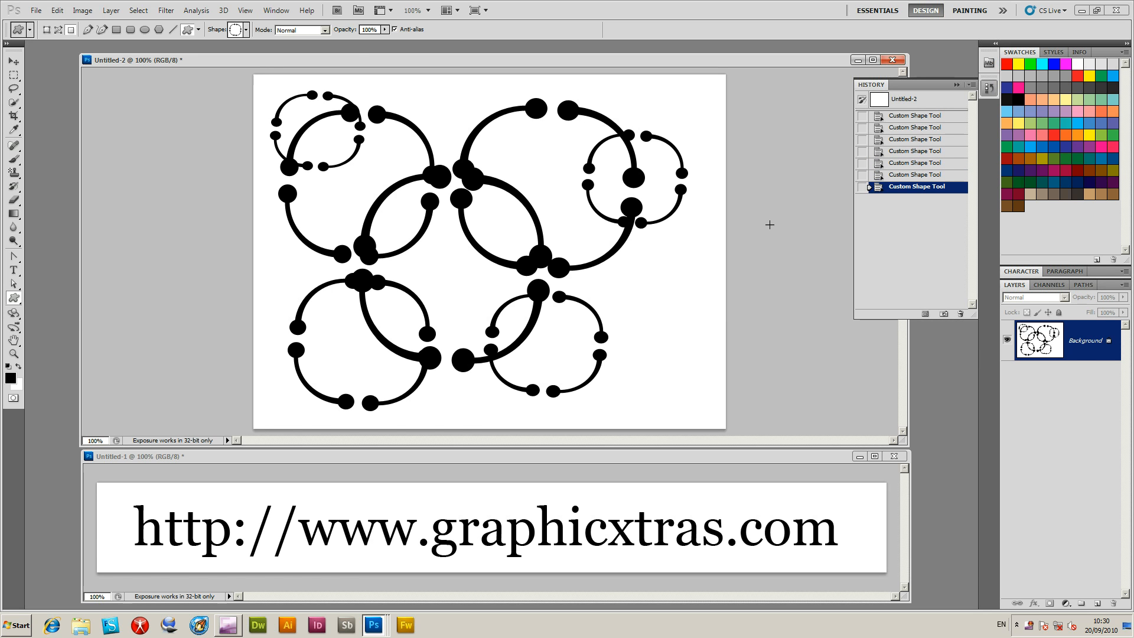
left_click(905, 99)
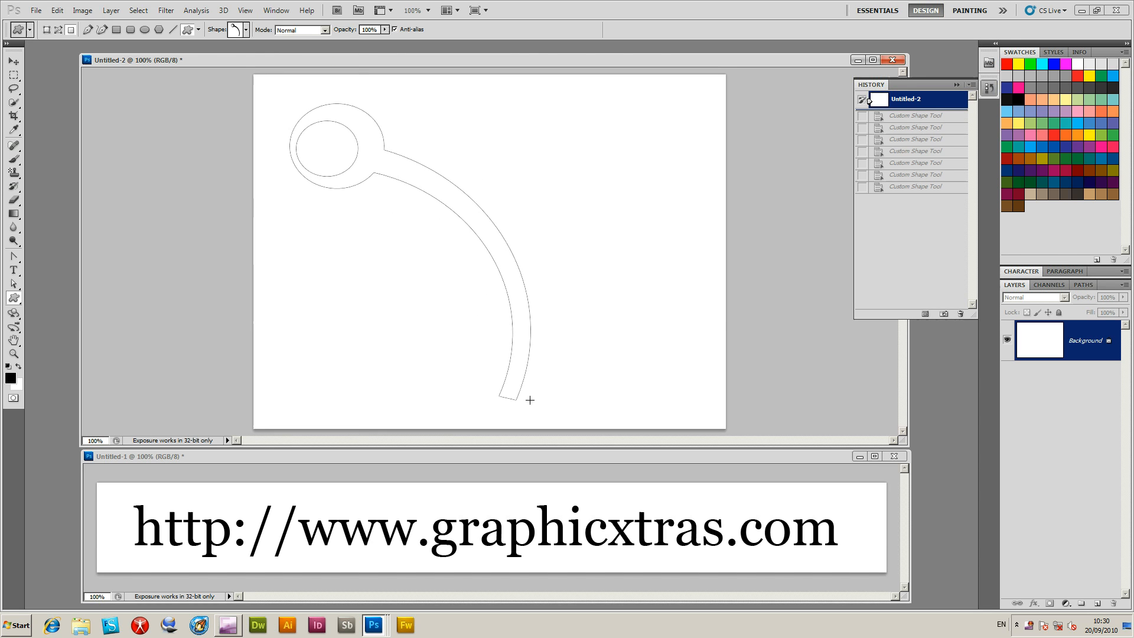
Pick the hooked arc shape and a teal foreground colour for the next drawing.
left_click(245, 30)
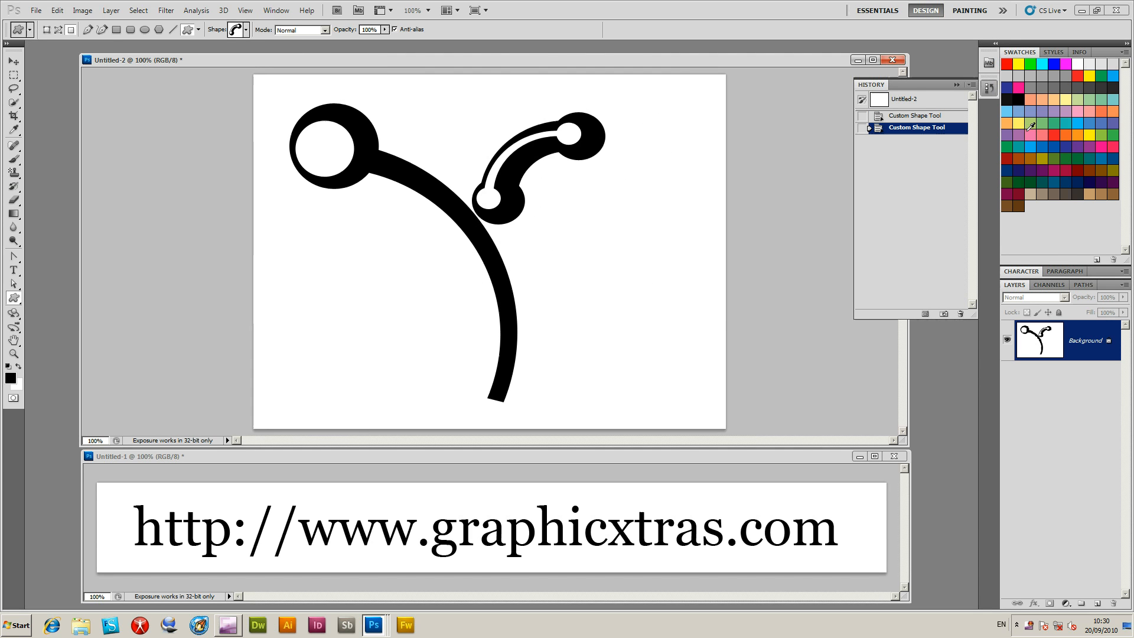
left_click(240, 30)
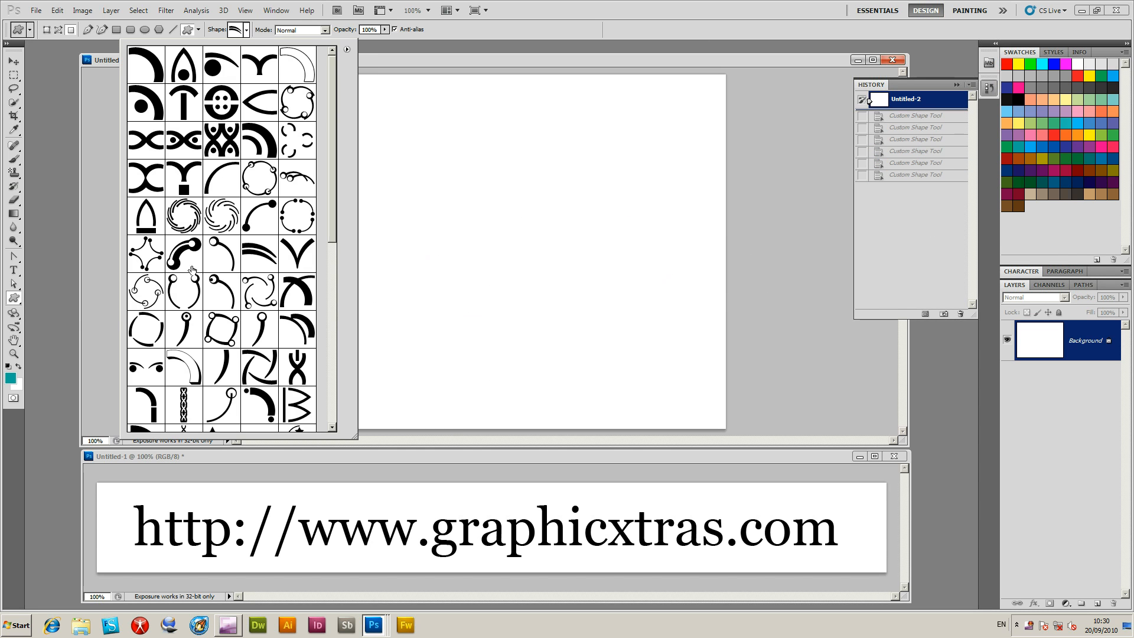
Fill the canvas with black swirl shapes of varying sizes after clearing the teal hooks.
scroll("down", 3)
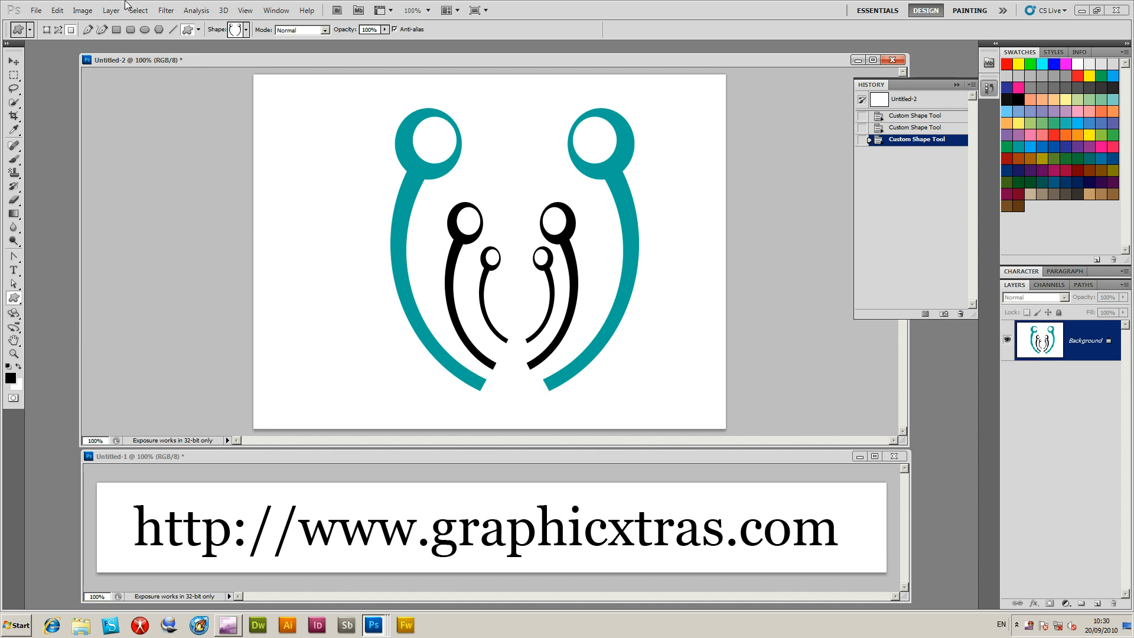
left_click(82, 9)
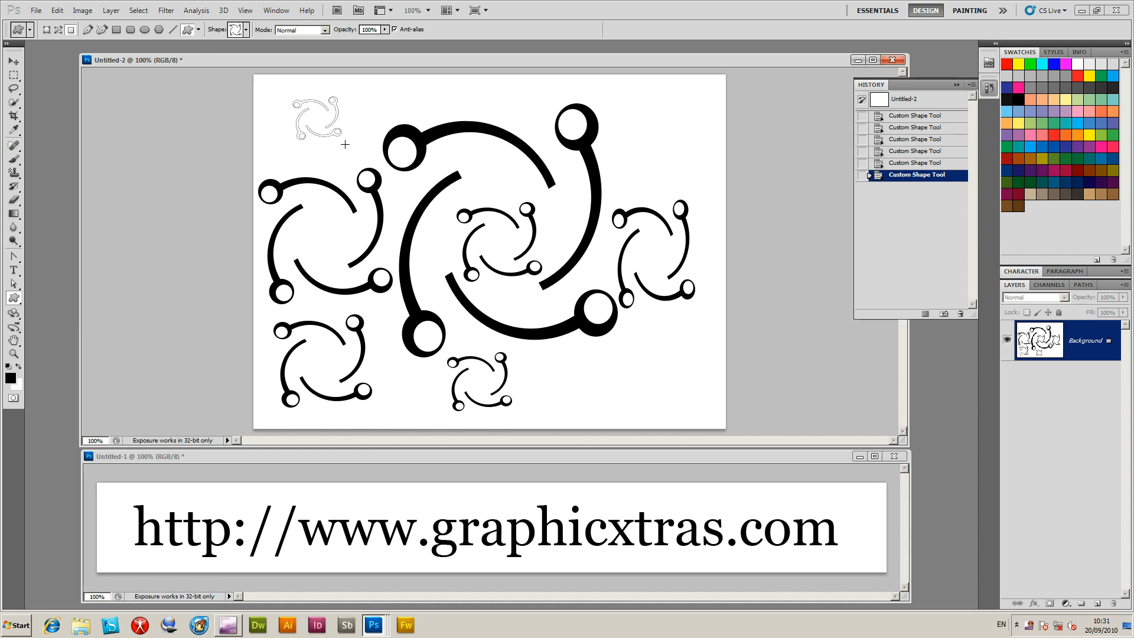
Define the swirl artwork as a brush preset named Sampled Brush 1.
left_click(56, 10)
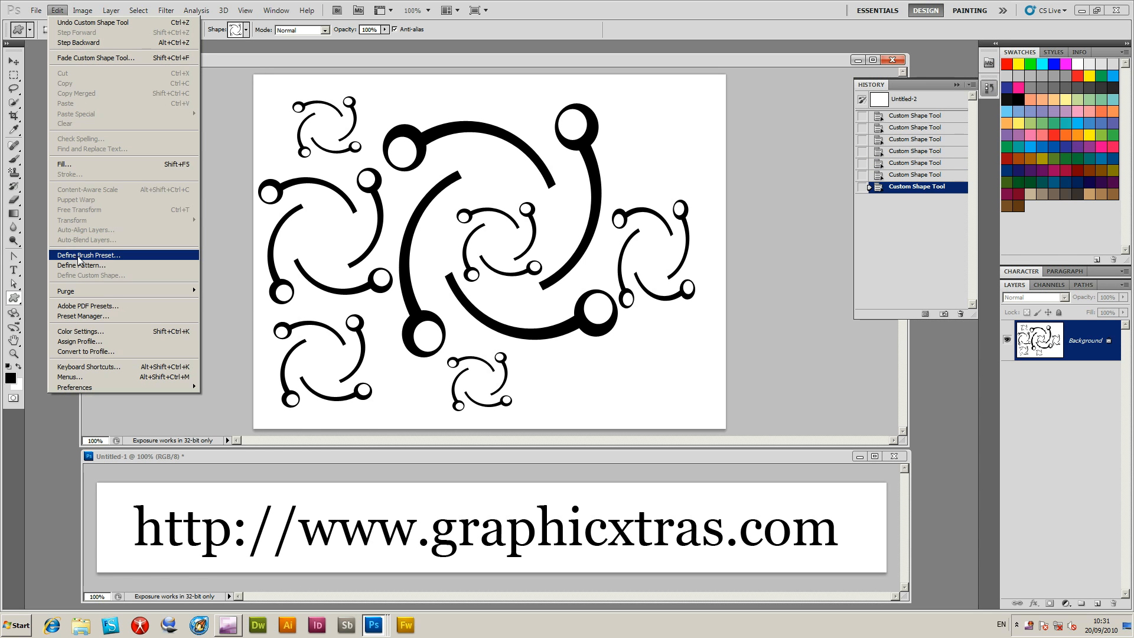
left_click(88, 255)
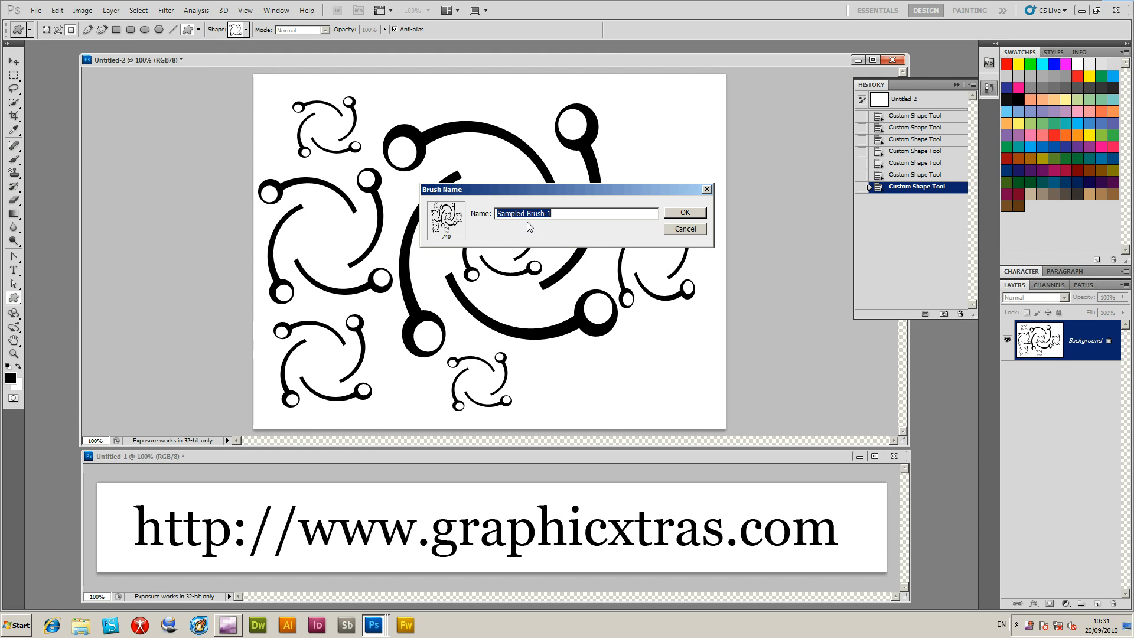
left_click(682, 211)
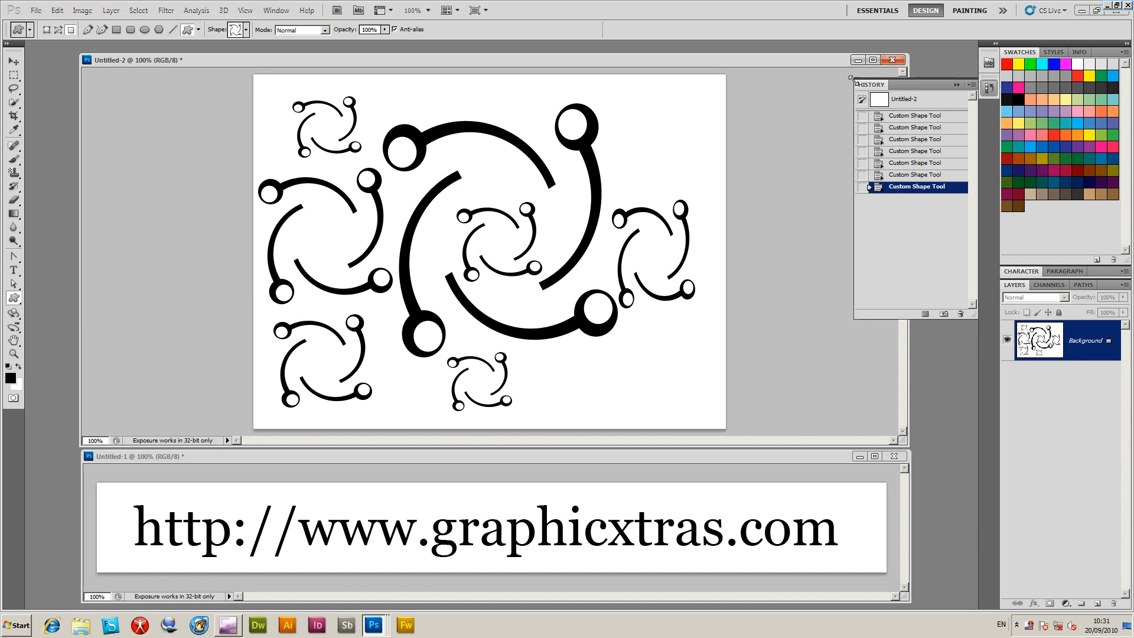
left_click(239, 29)
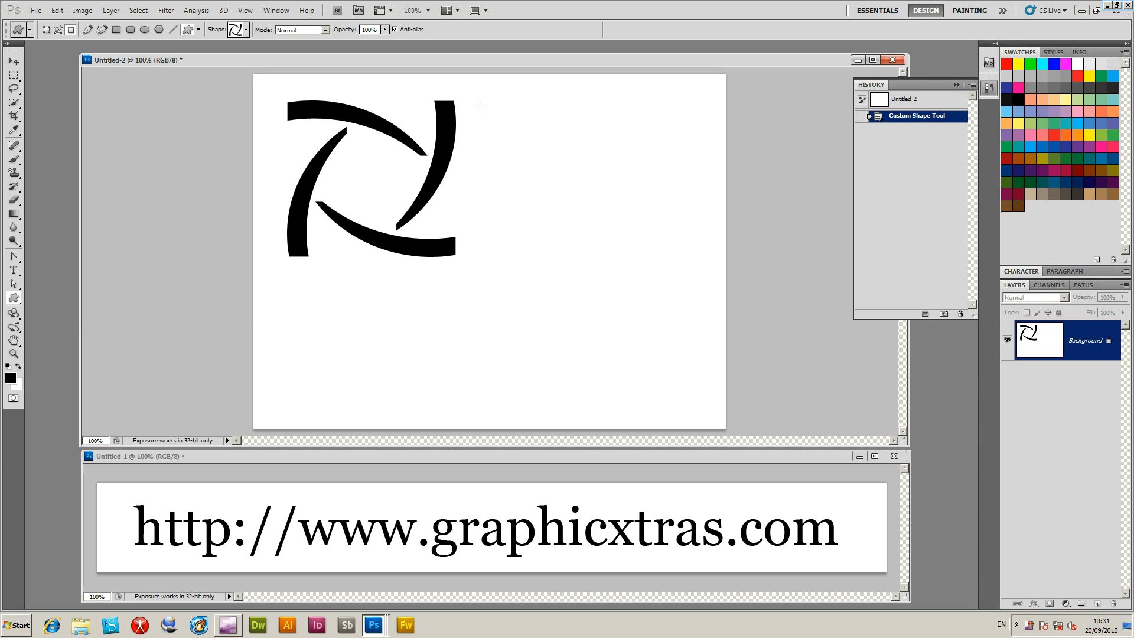
left_click(243, 29)
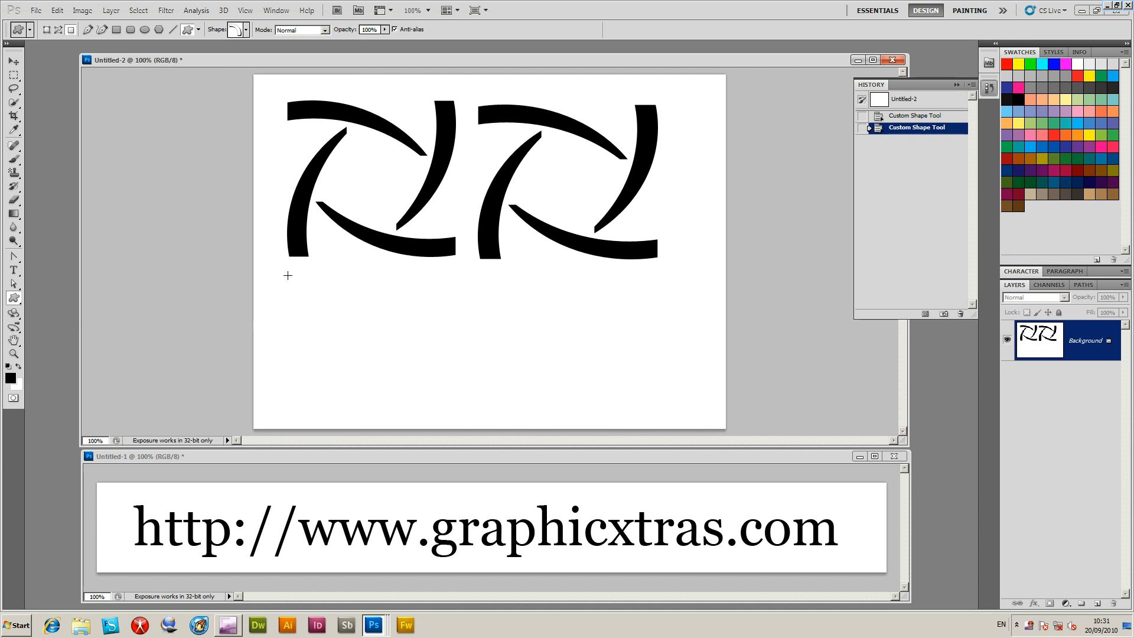
left_click_drag(288, 276, 643, 389)
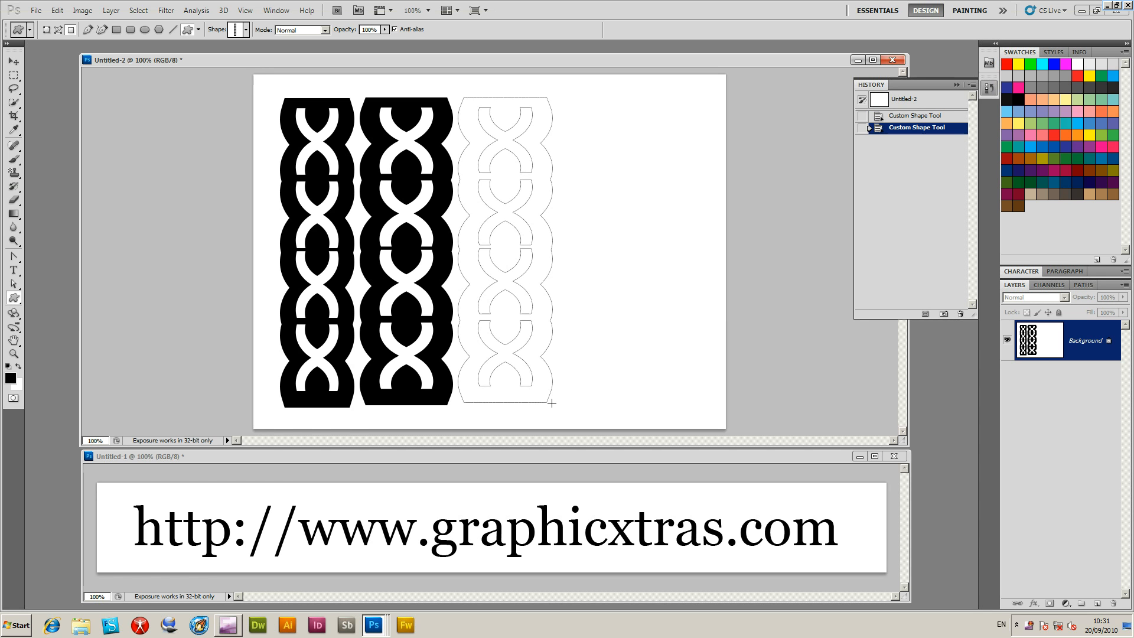
left_click(906, 99)
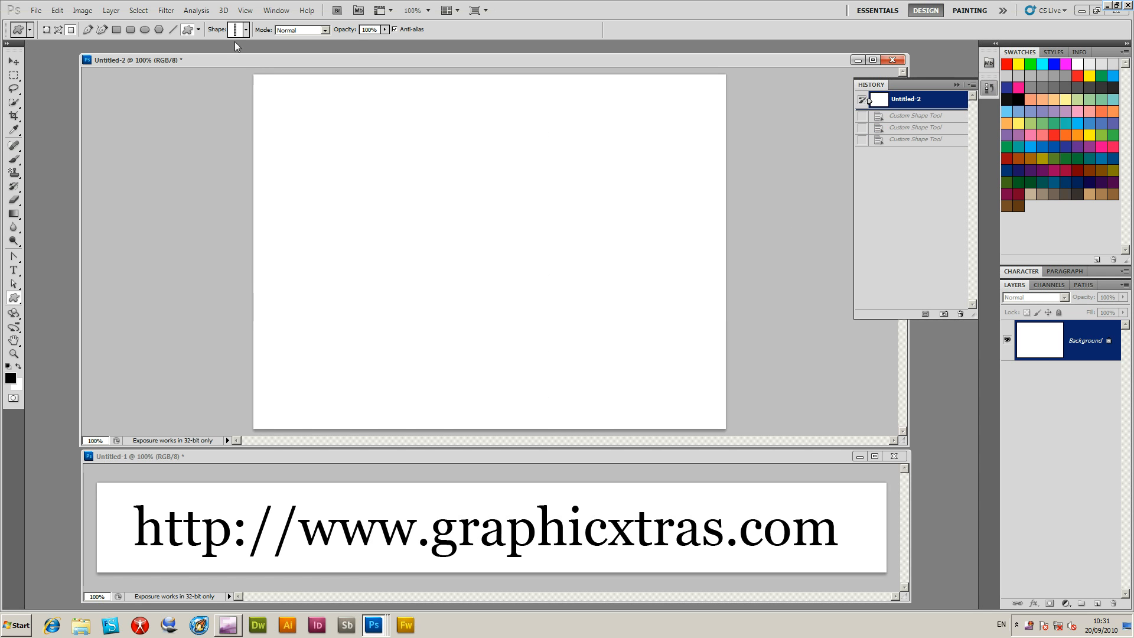
left_click(246, 30)
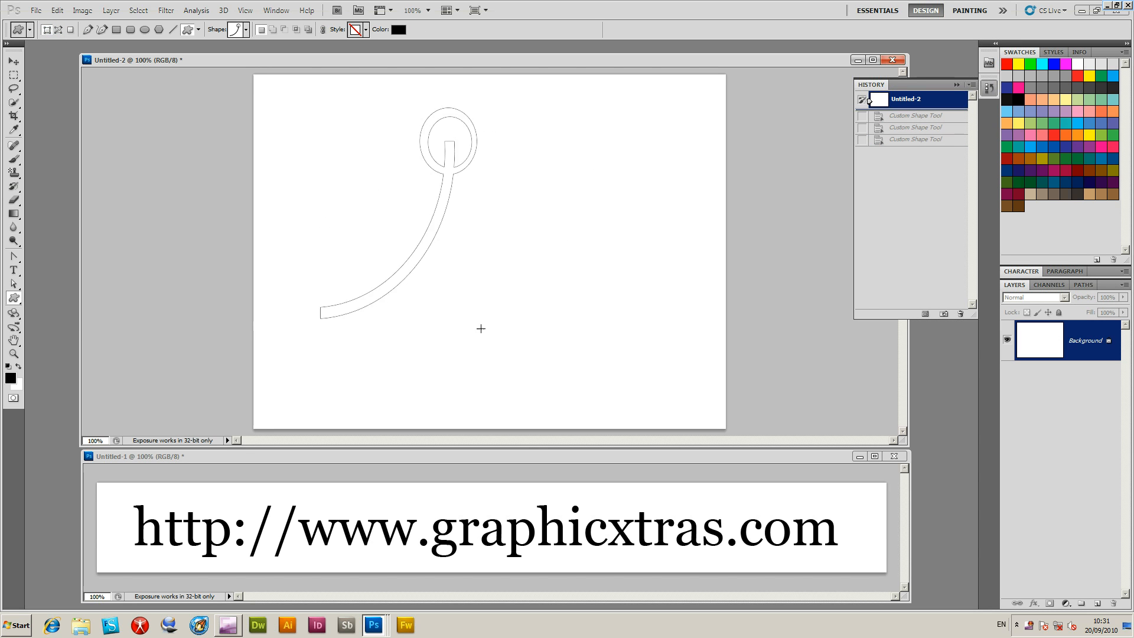
left_click(364, 30)
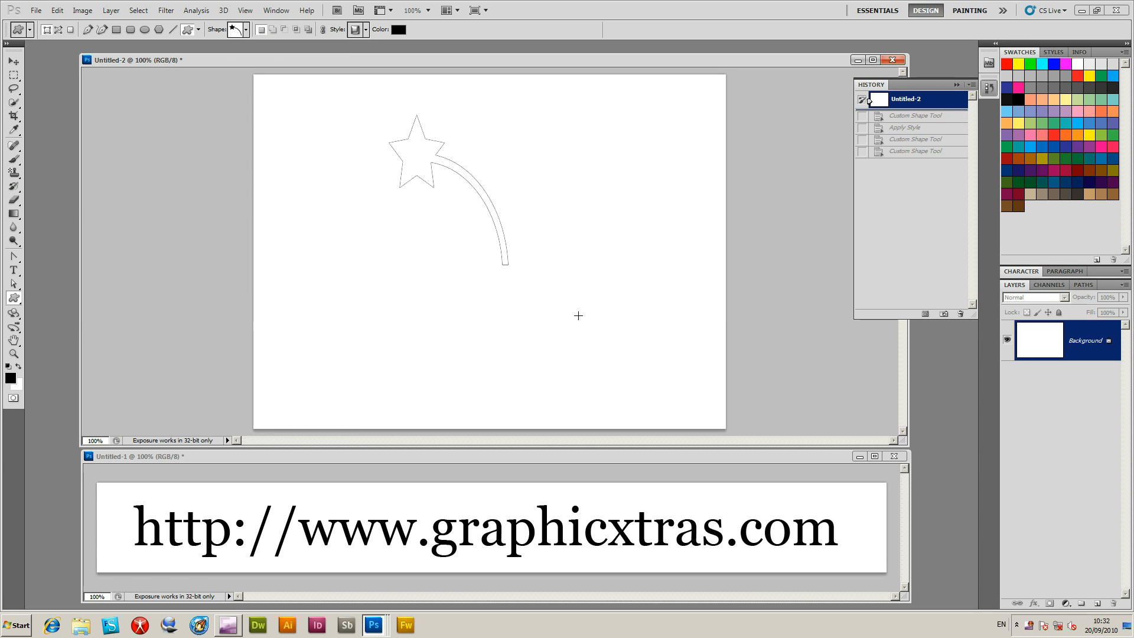
left_click(915, 115)
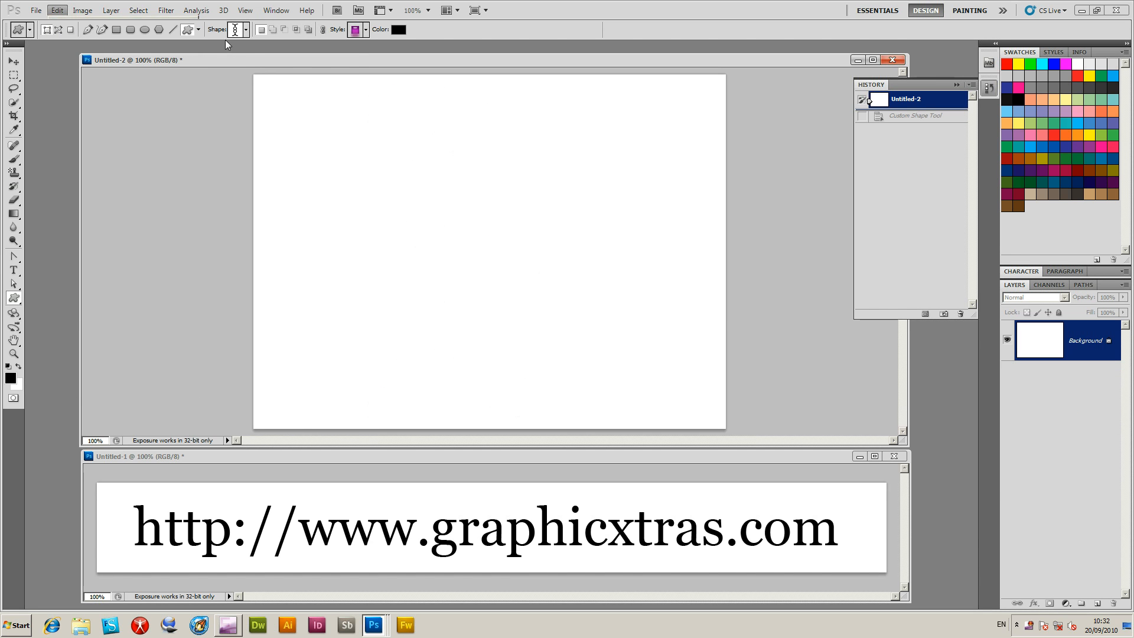
left_click(246, 30)
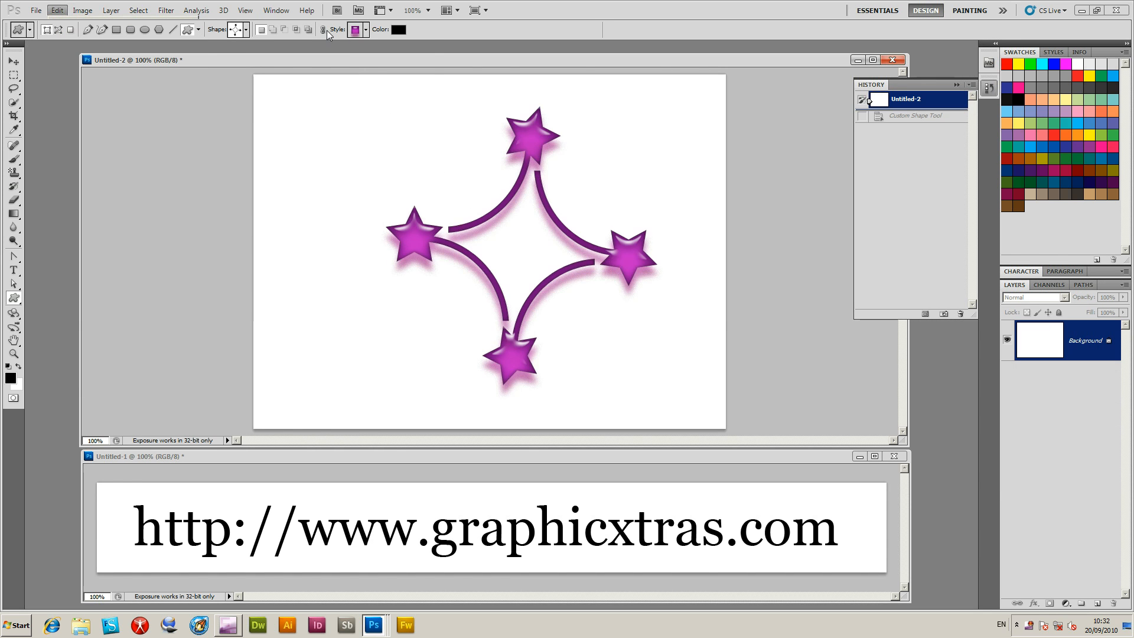
left_click(358, 30)
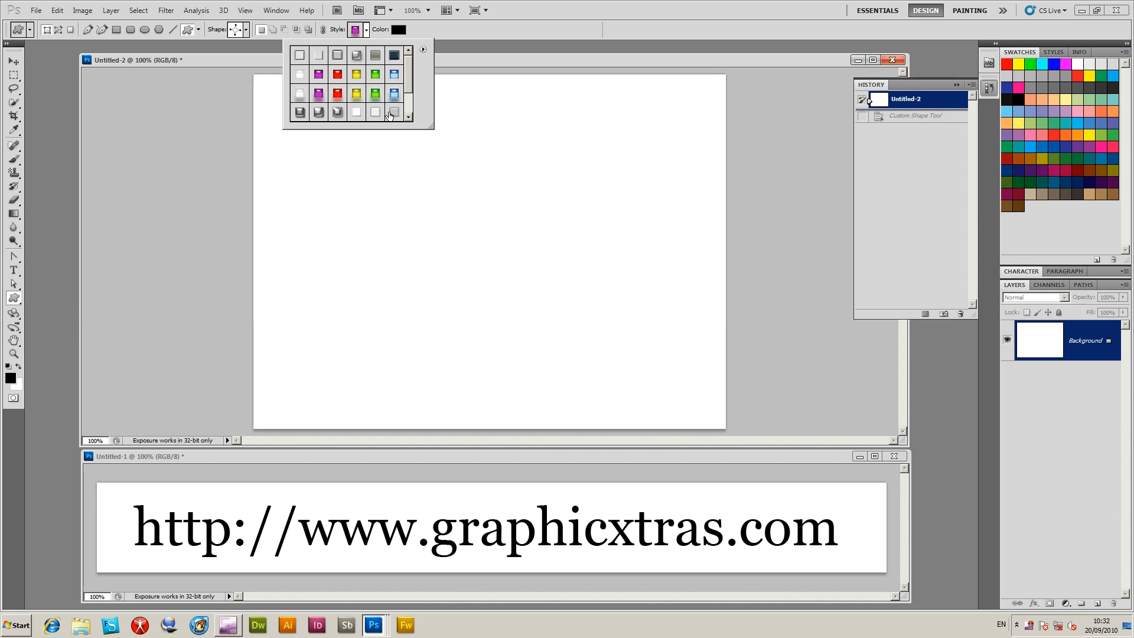
left_click(374, 111)
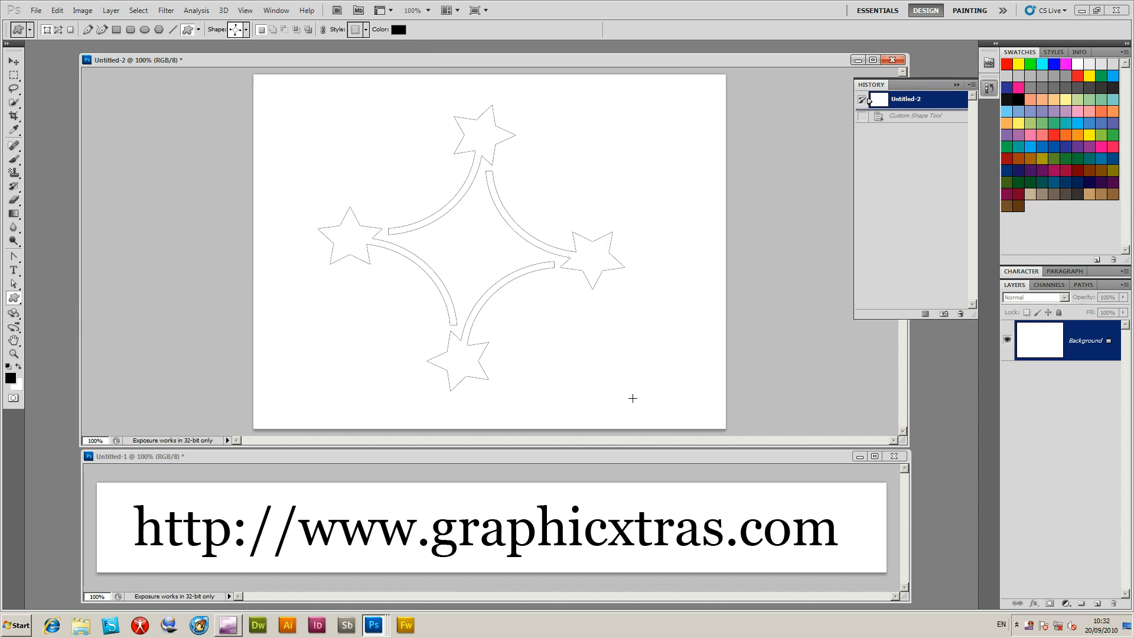
left_click(905, 99)
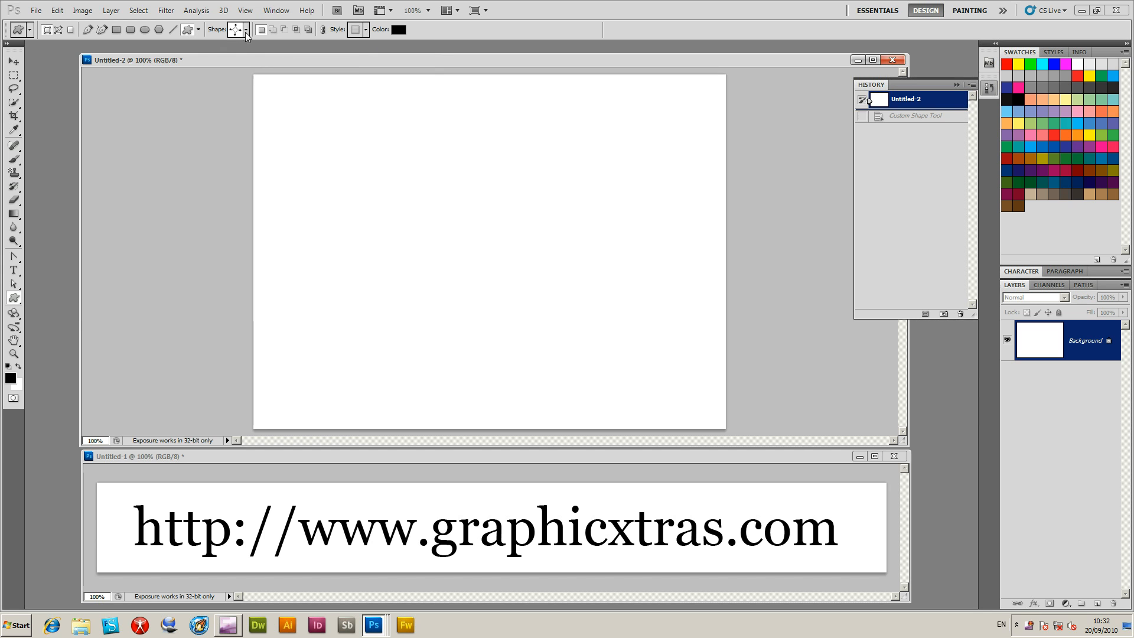
left_click(245, 30)
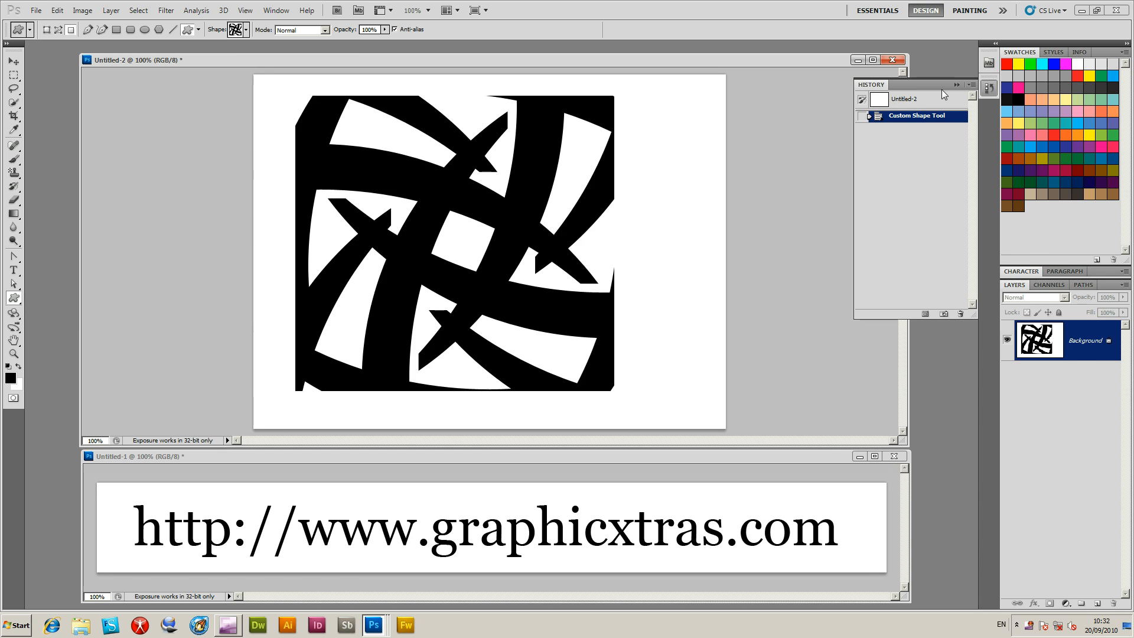
left_click(238, 30)
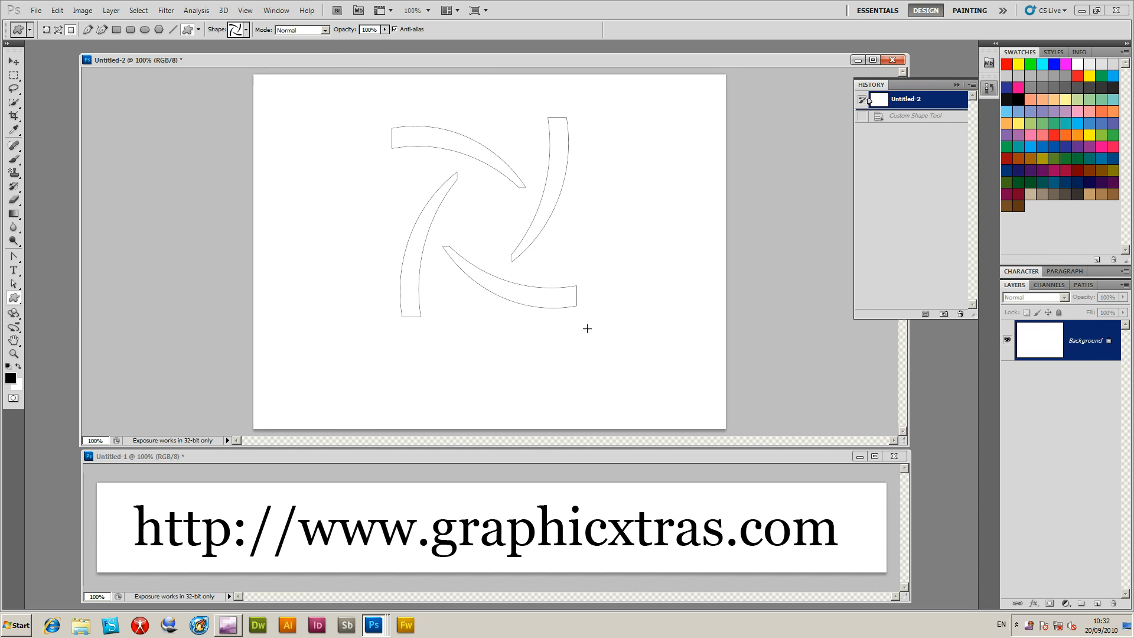
left_click(239, 30)
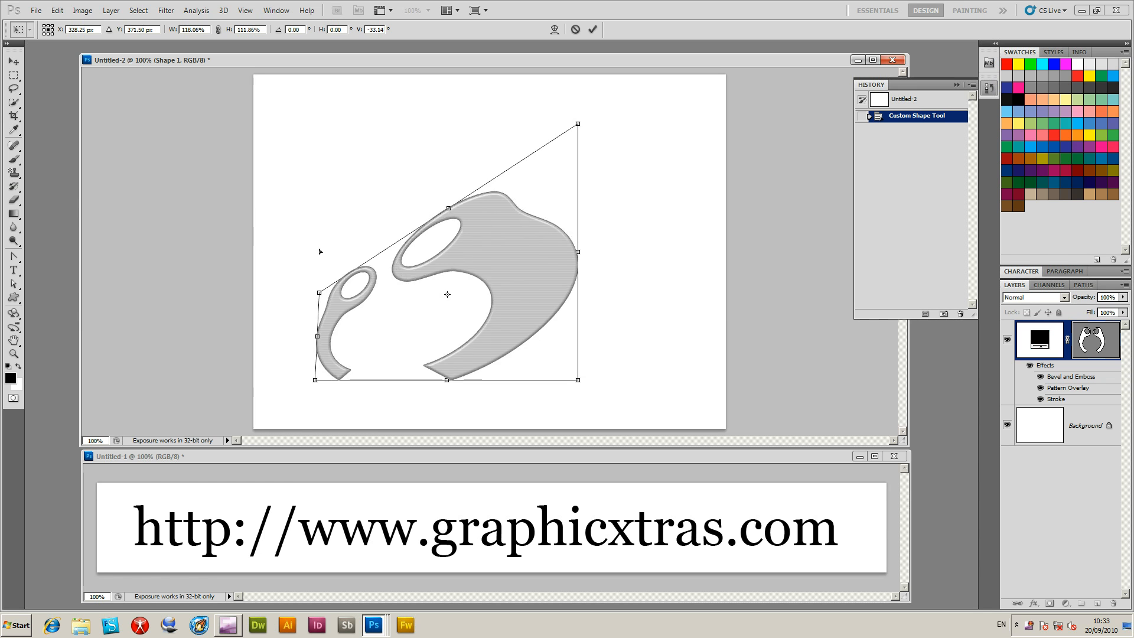
left_click_drag(577, 253, 701, 301)
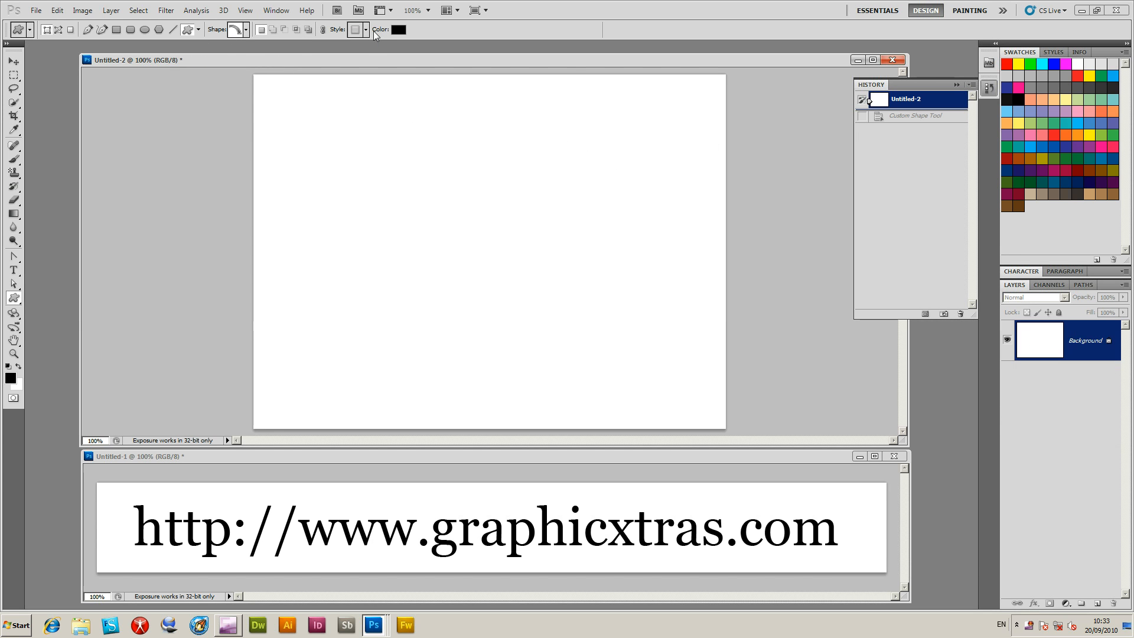
Try blue arc shapes from the picker, then revert the canvas to blank.
left_click(247, 30)
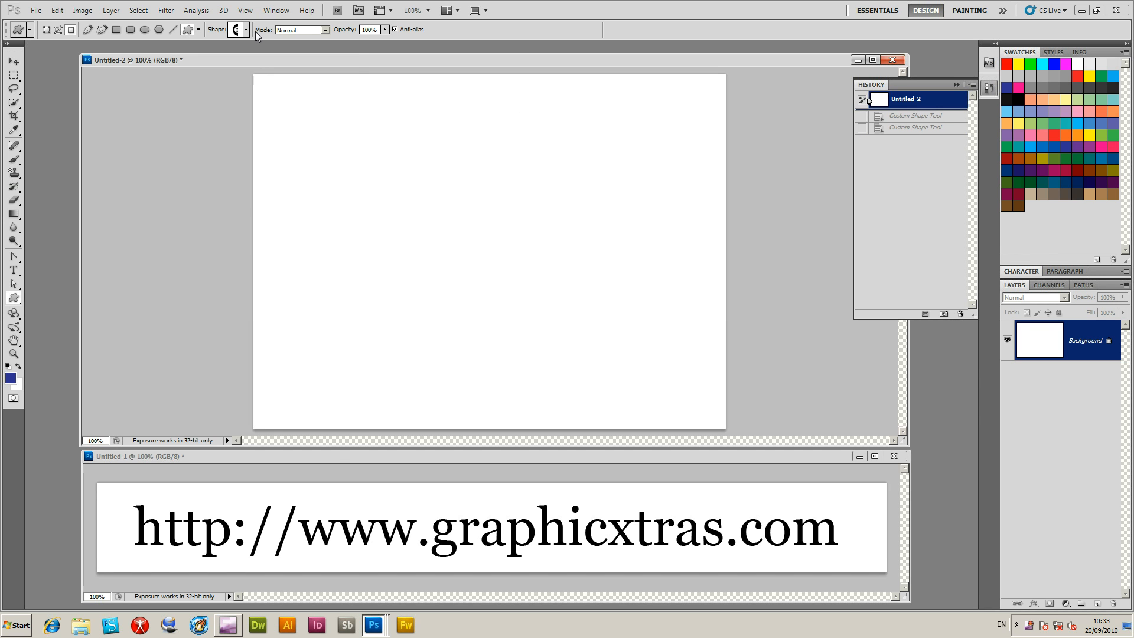
left_click(250, 30)
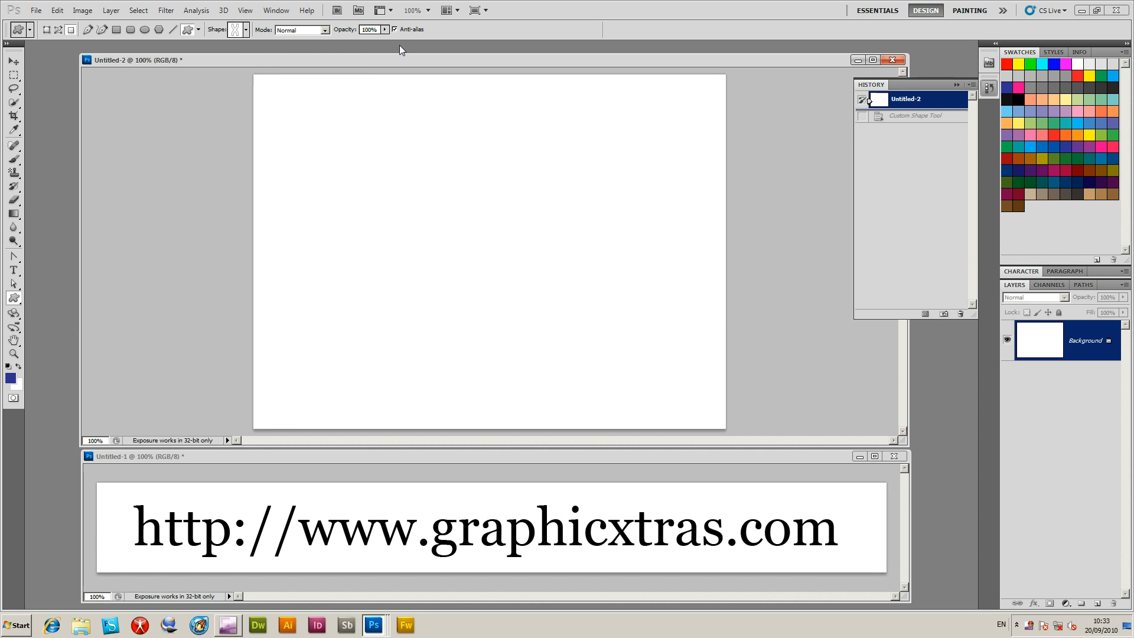
left_click(255, 30)
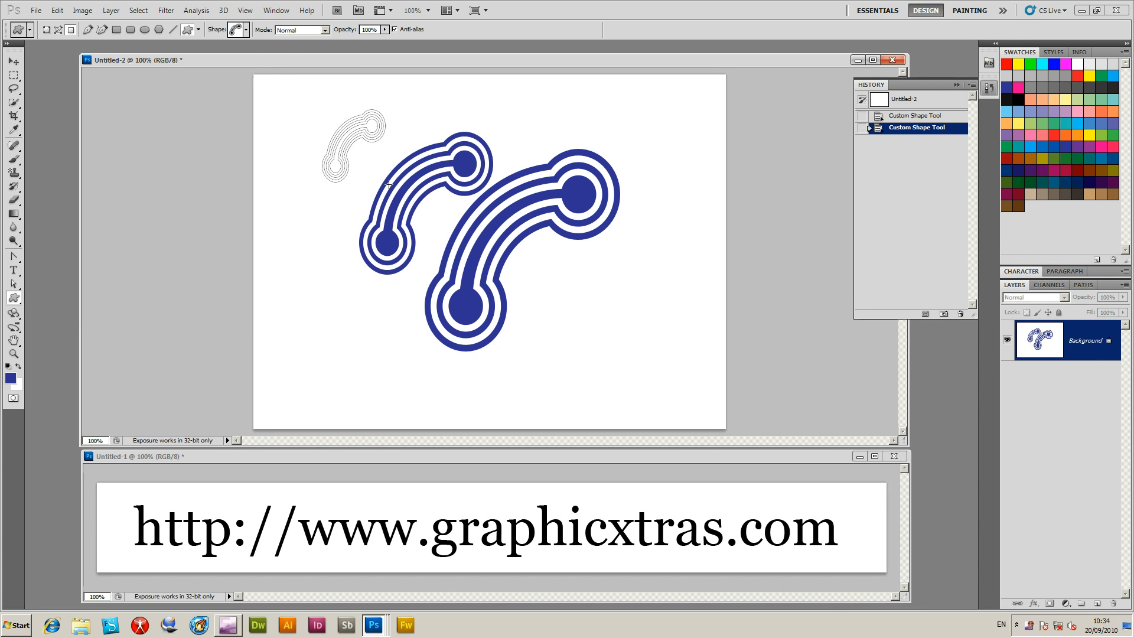
left_click(906, 99)
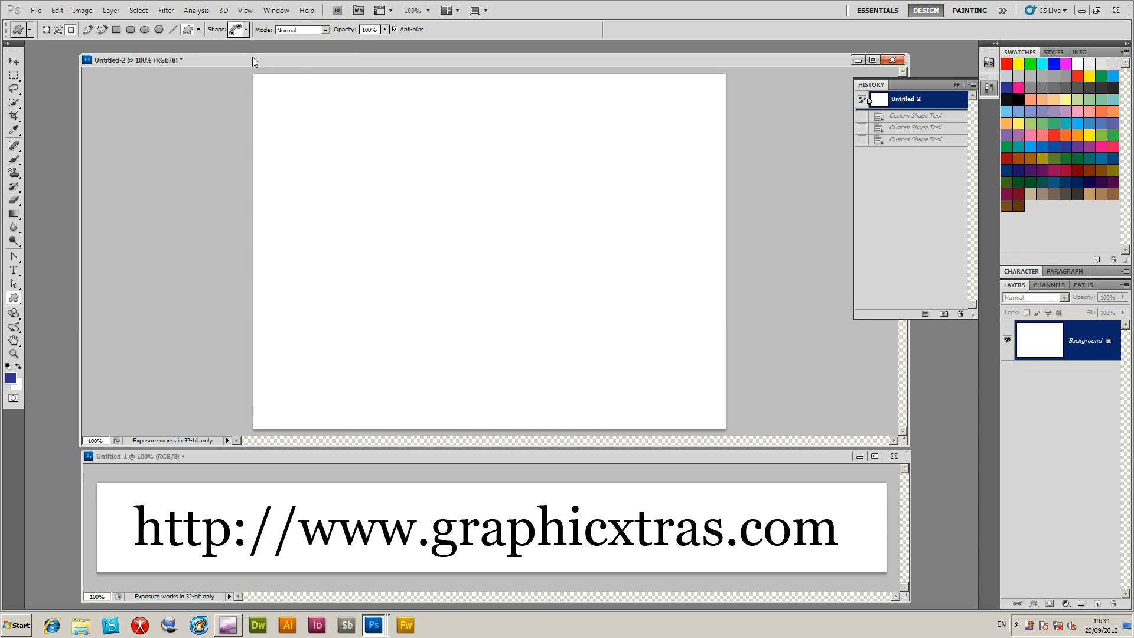
Draw the navy two-stroke 八-like shape in Fill Pixels mode at canvas centre.
left_click(247, 30)
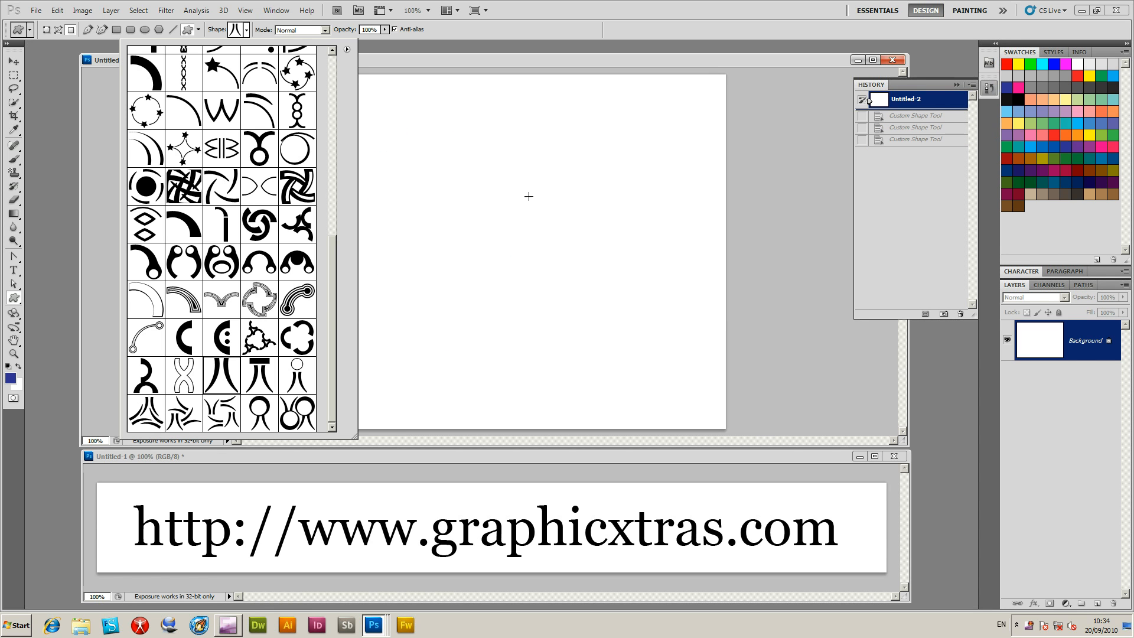
left_click_drag(449, 162, 520, 340)
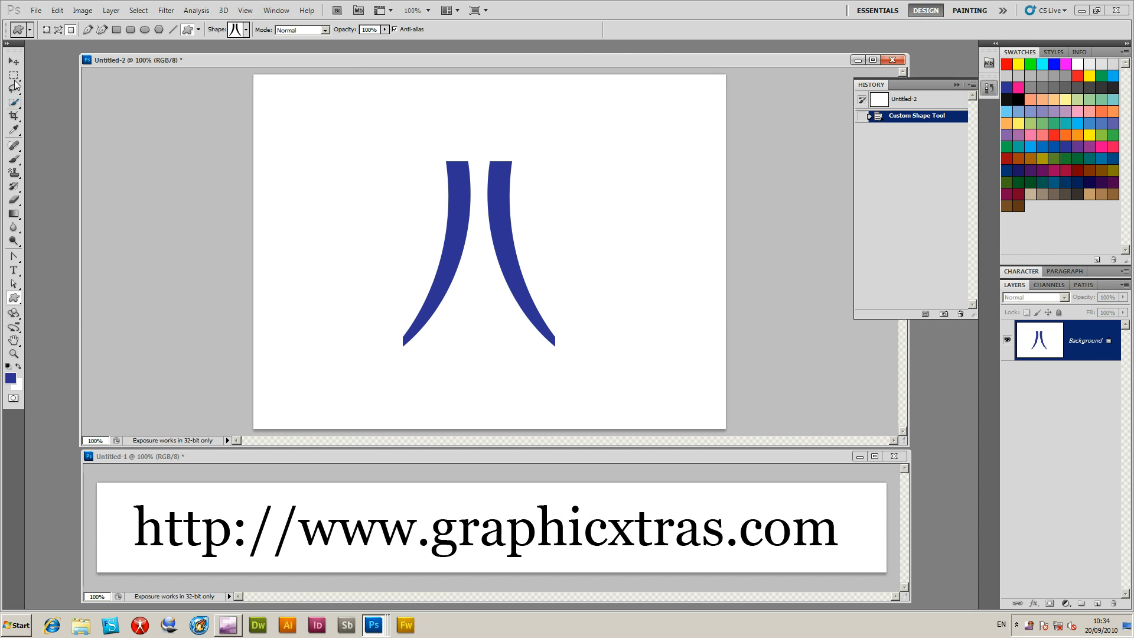
Marquee the blue shape, define it as a pattern, and deselect.
left_click(13, 75)
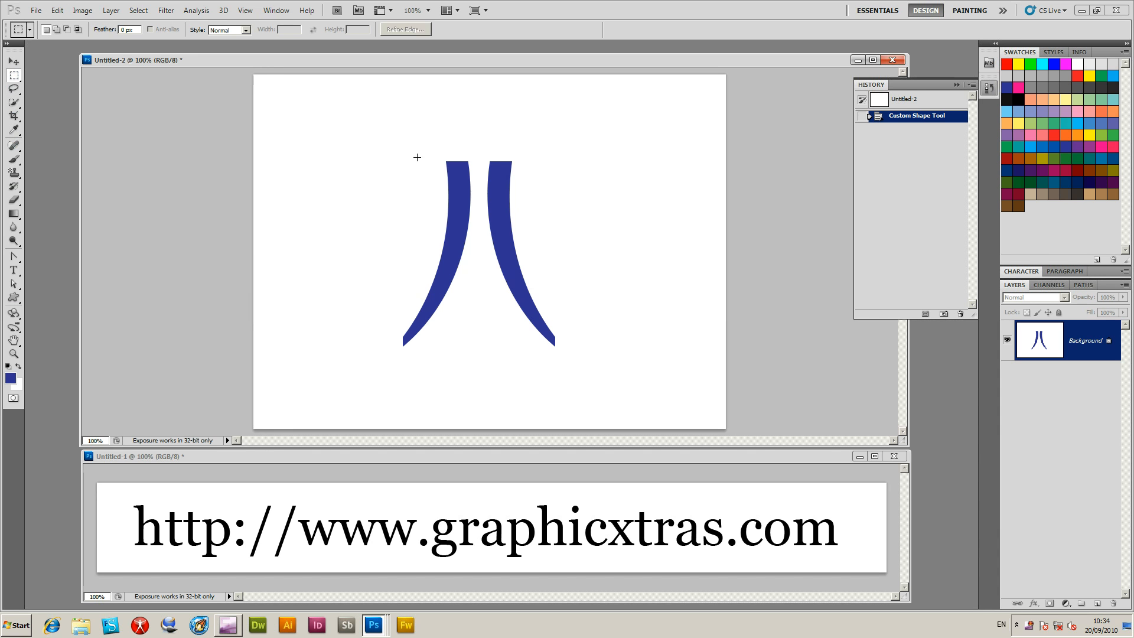
left_click(57, 11)
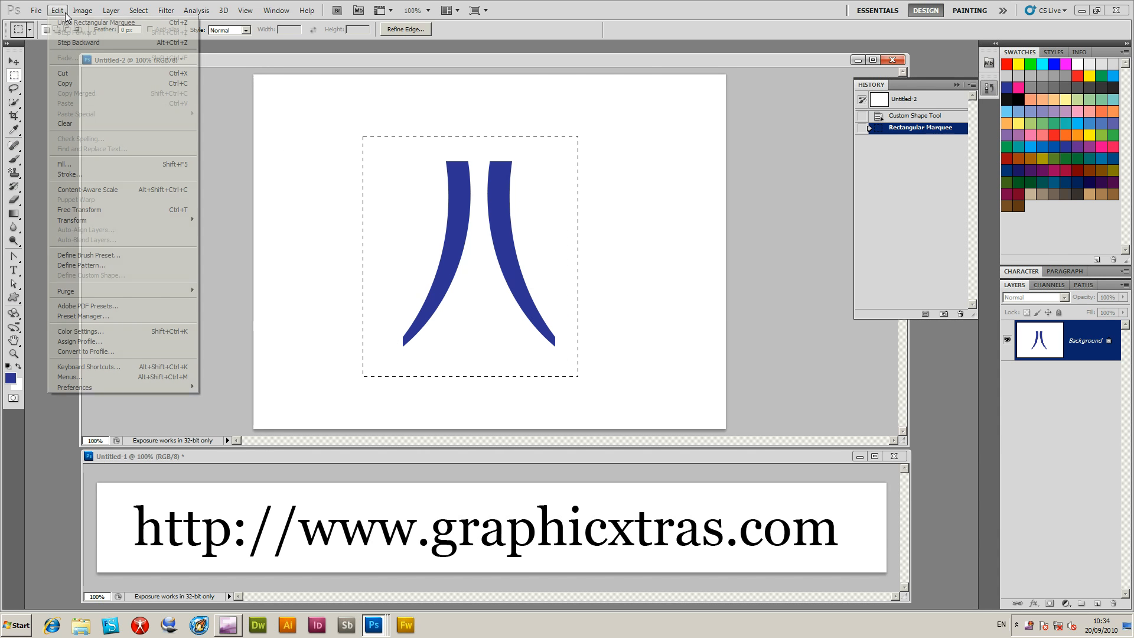
left_click(81, 264)
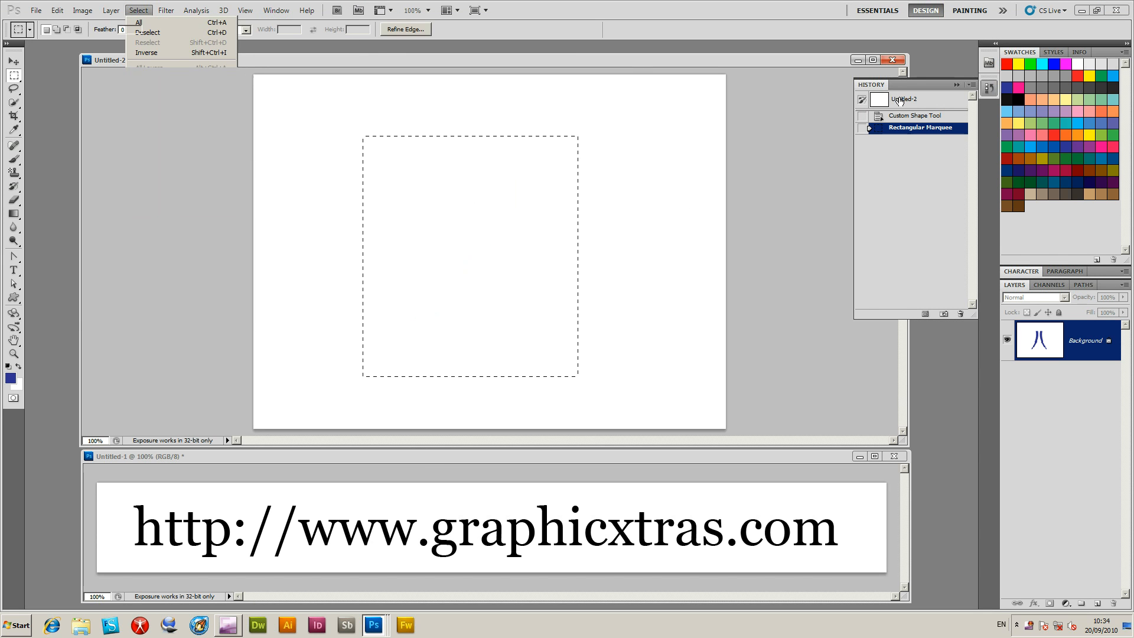
left_click(111, 10)
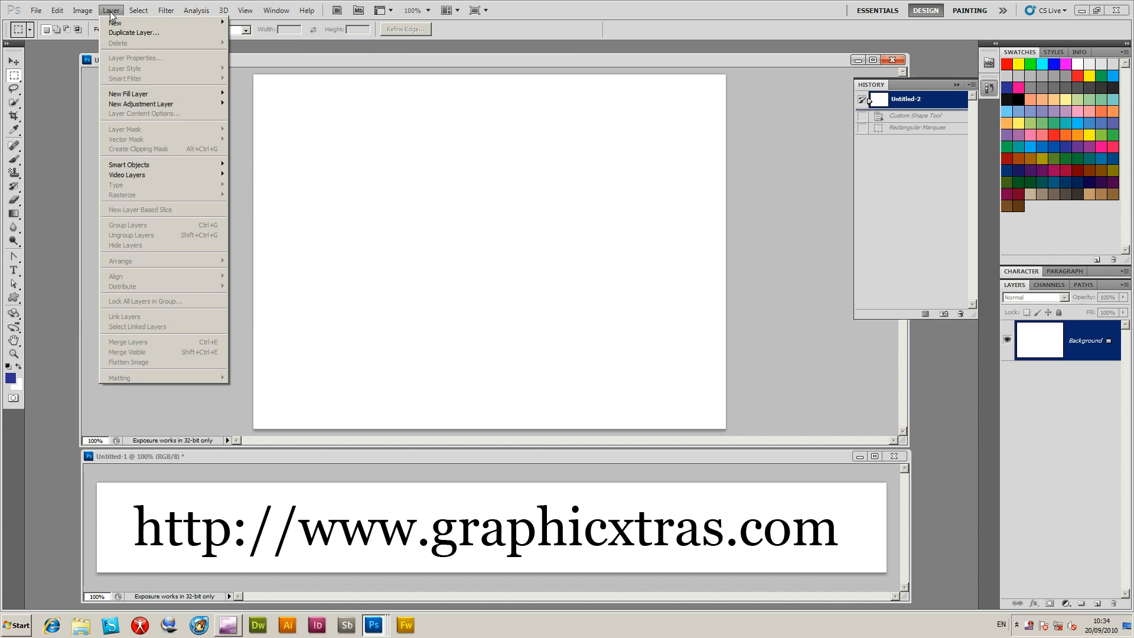
Add a Pattern fill layer tiling the new pattern at 10% scale.
left_click(128, 93)
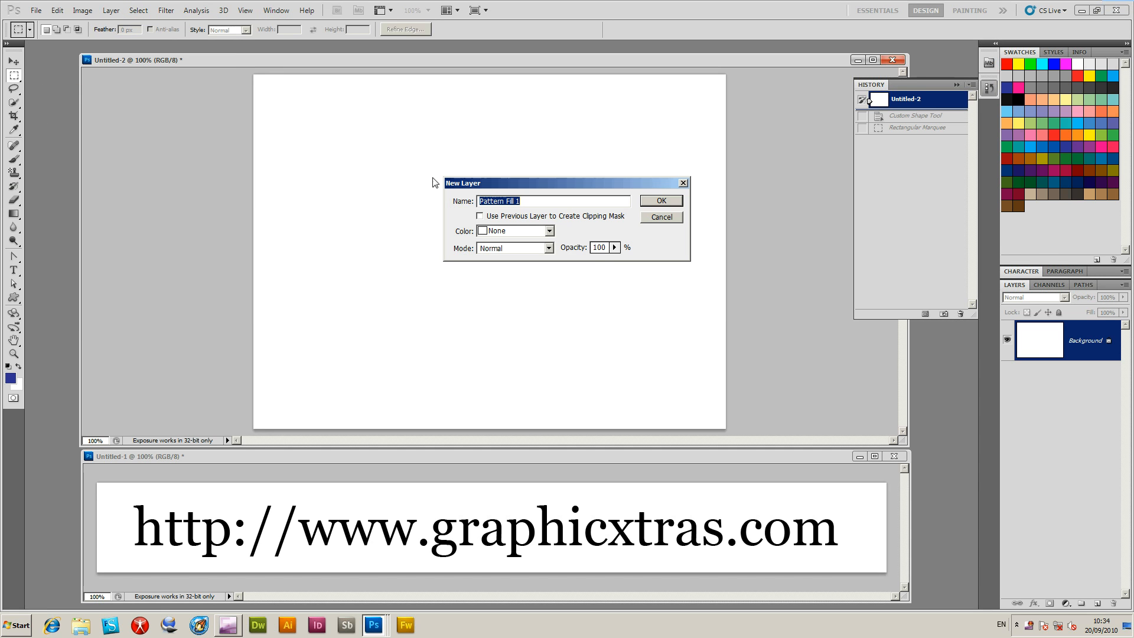
left_click(659, 201)
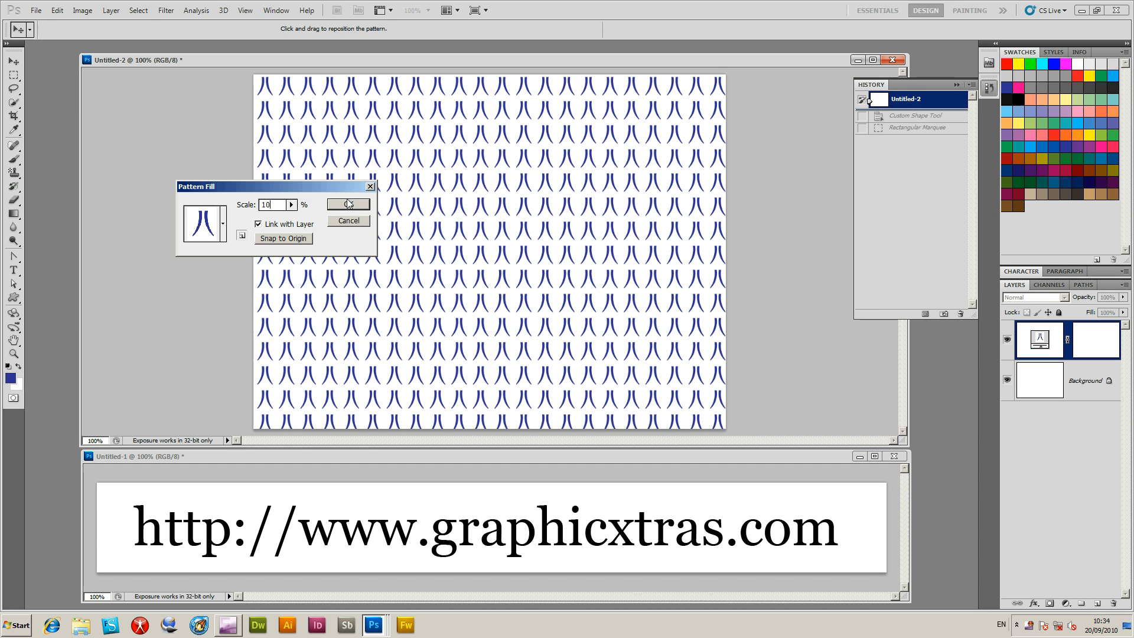
left_click(347, 221)
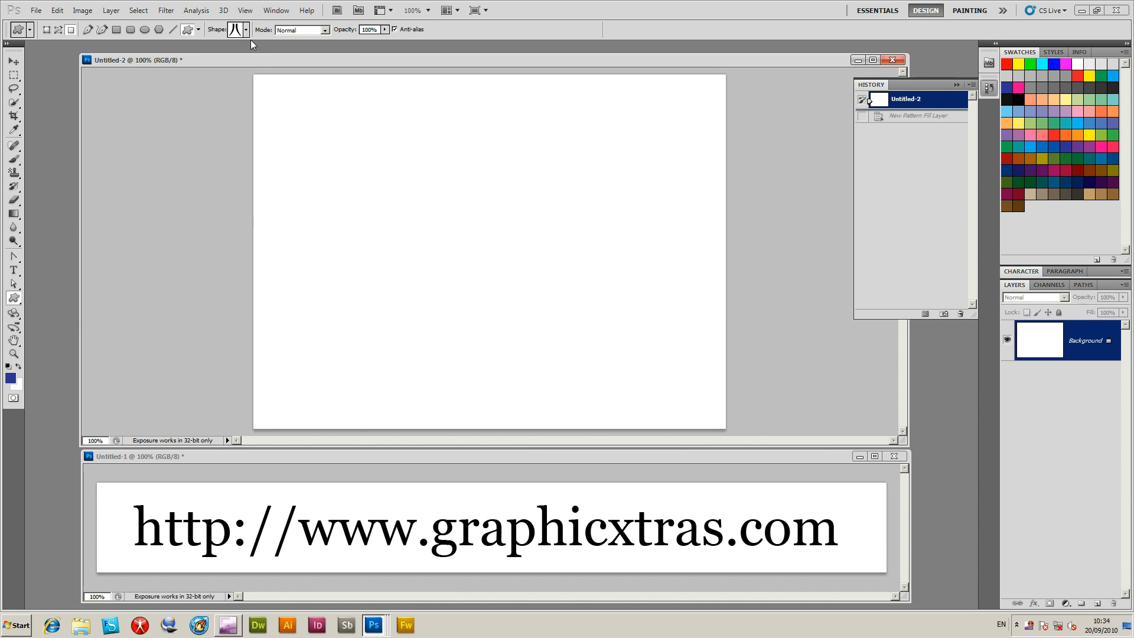
Draw the blue double-ring horned shape near the top-left of the canvas.
left_click(244, 29)
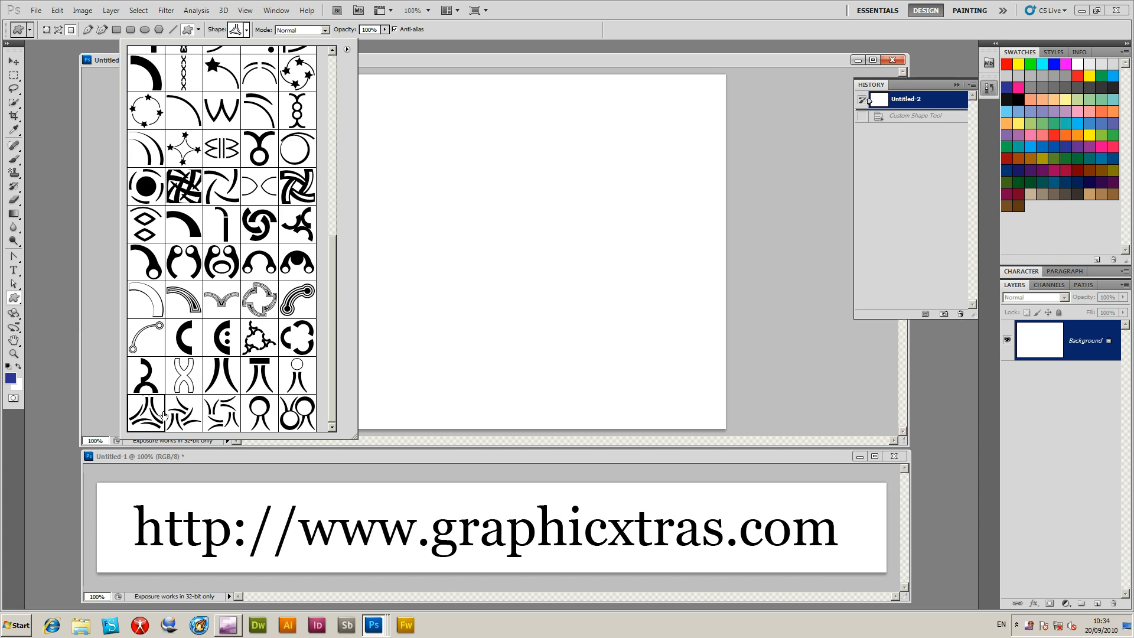
left_click(144, 412)
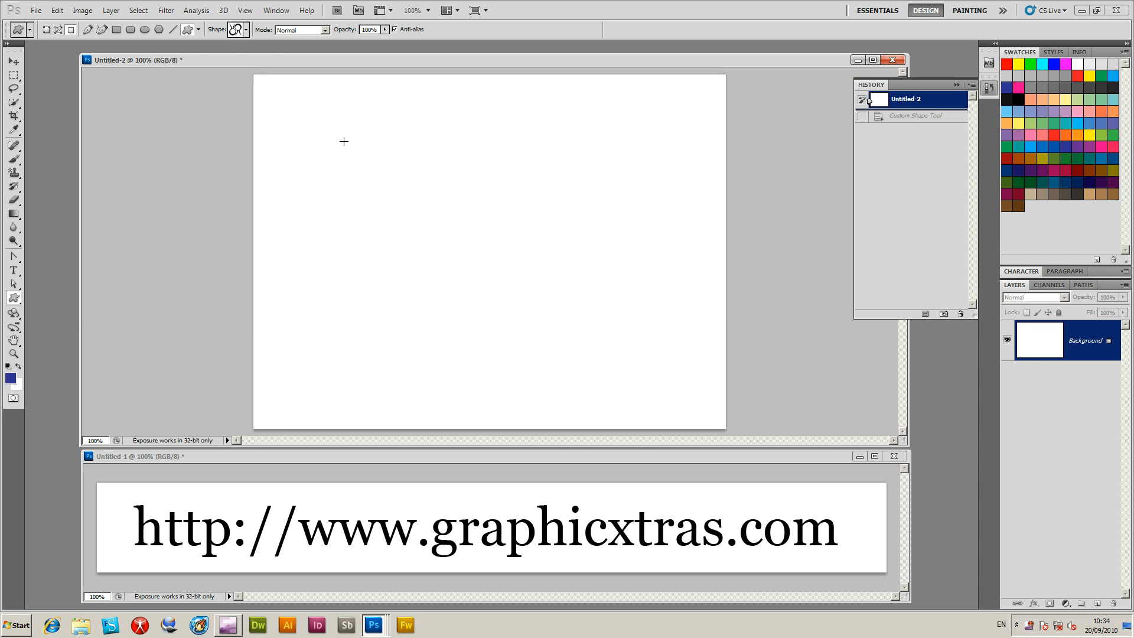
left_click_drag(275, 91, 433, 249)
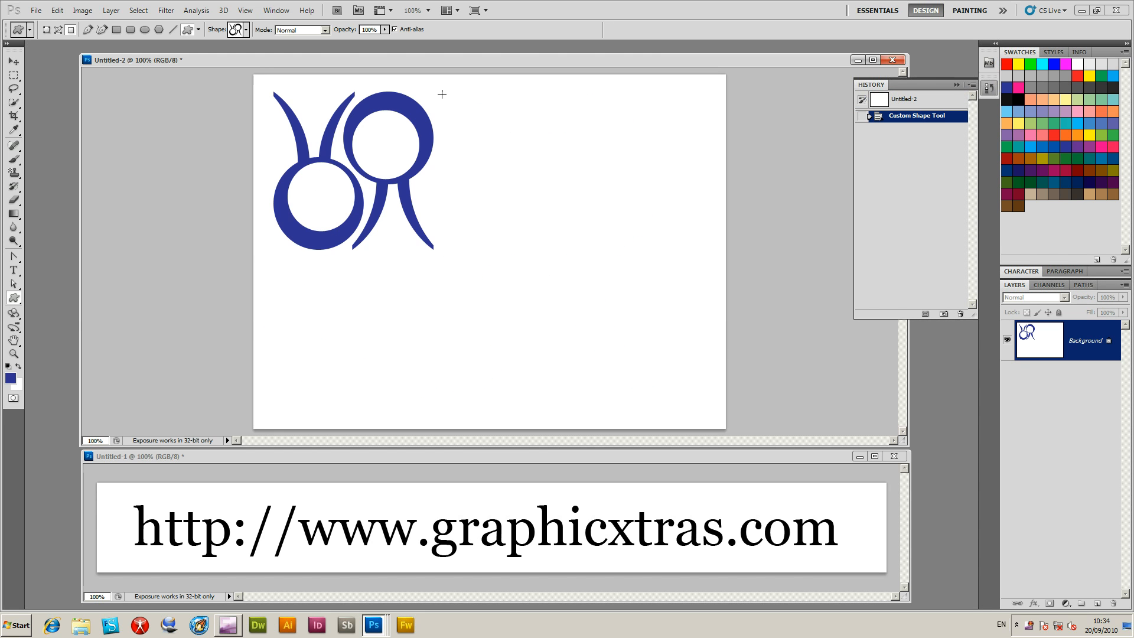